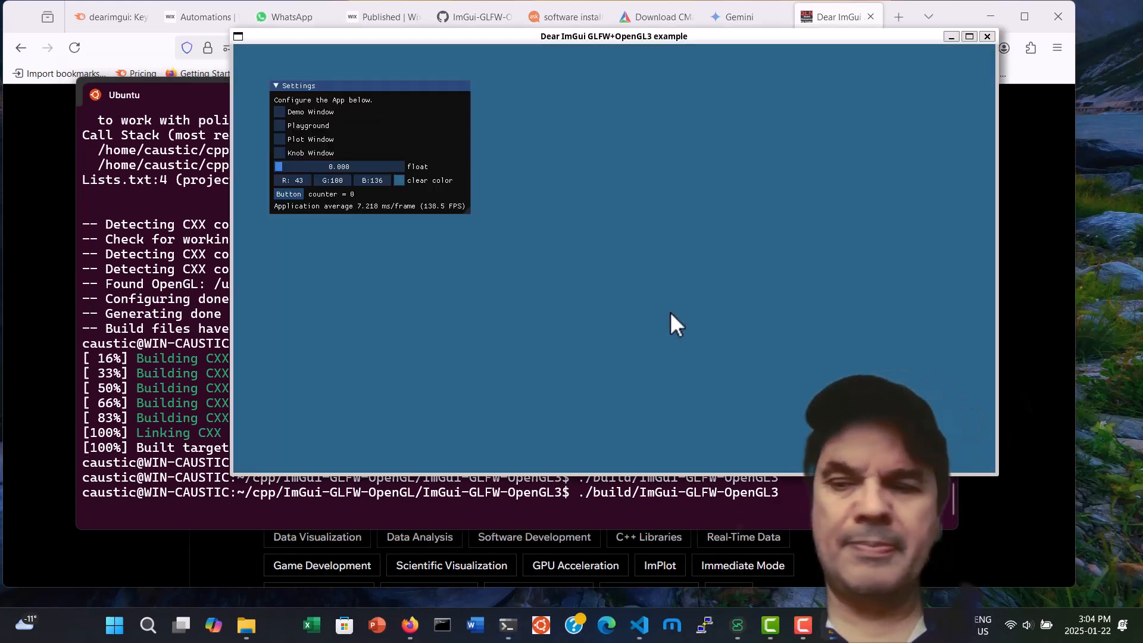
# Move the example window lower and enable Plot Window so the ImPlot demo appears.
pyautogui.moveTo(615, 35); pyautogui.dragTo(609, 81)
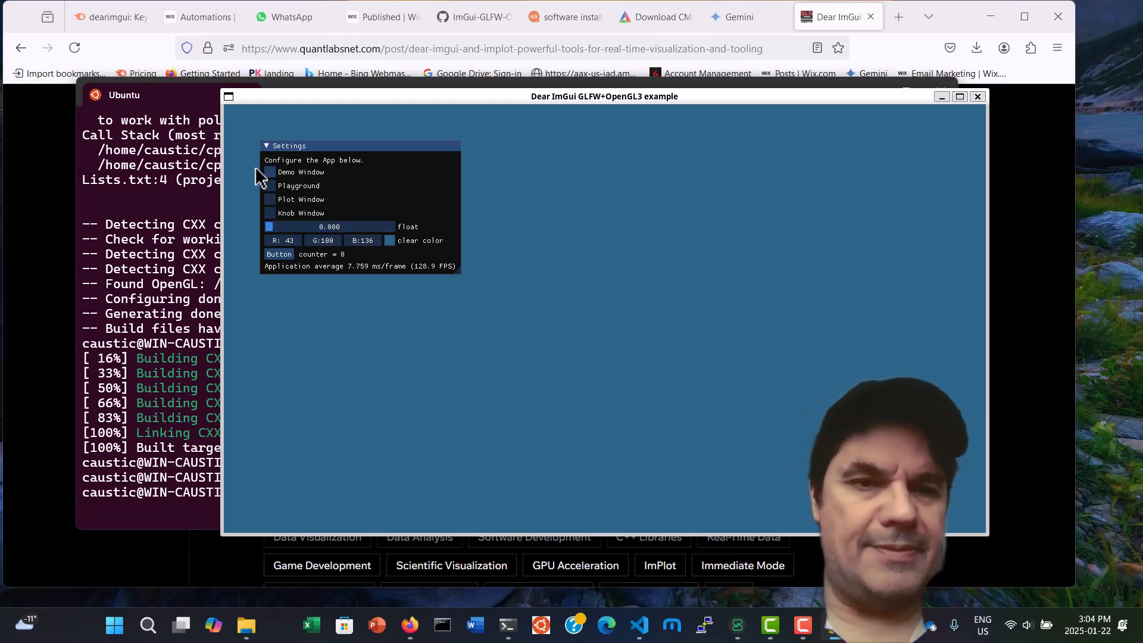
pyautogui.click(271, 199)
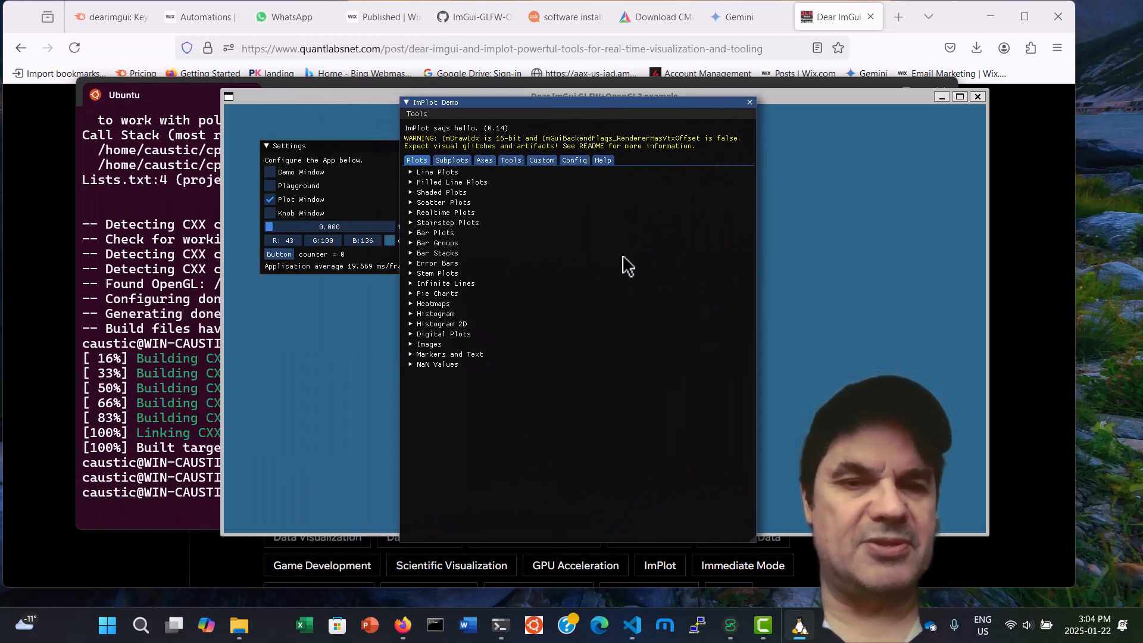
# Expand the Filled Line Plots example, then close the ImPlot demo window.
pyautogui.click(437, 252)
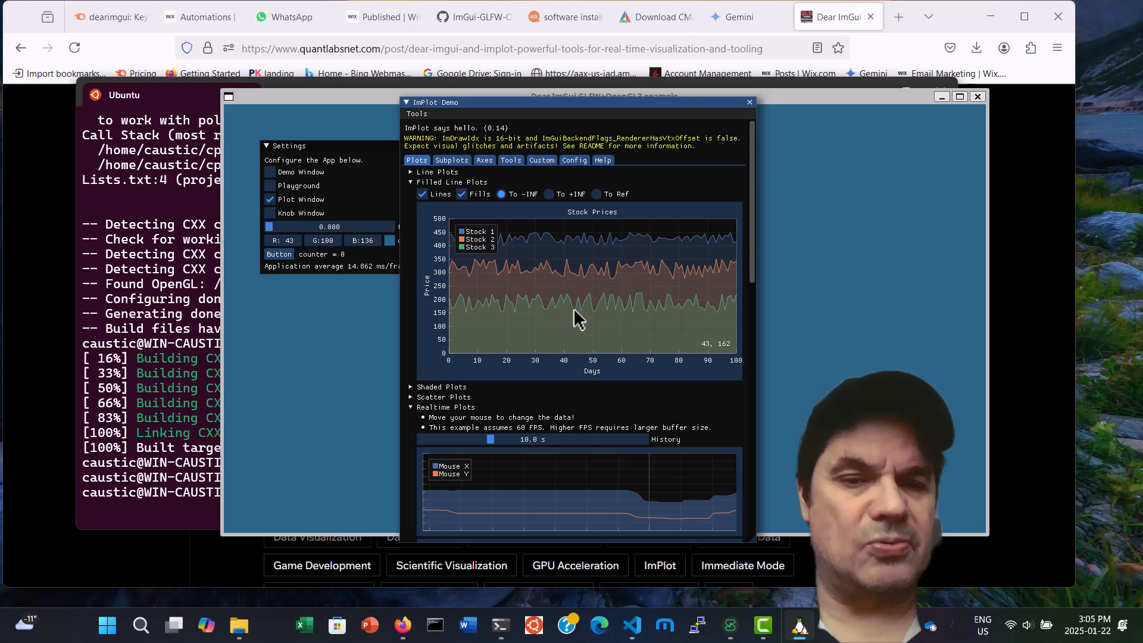
pyautogui.moveTo(612, 292)
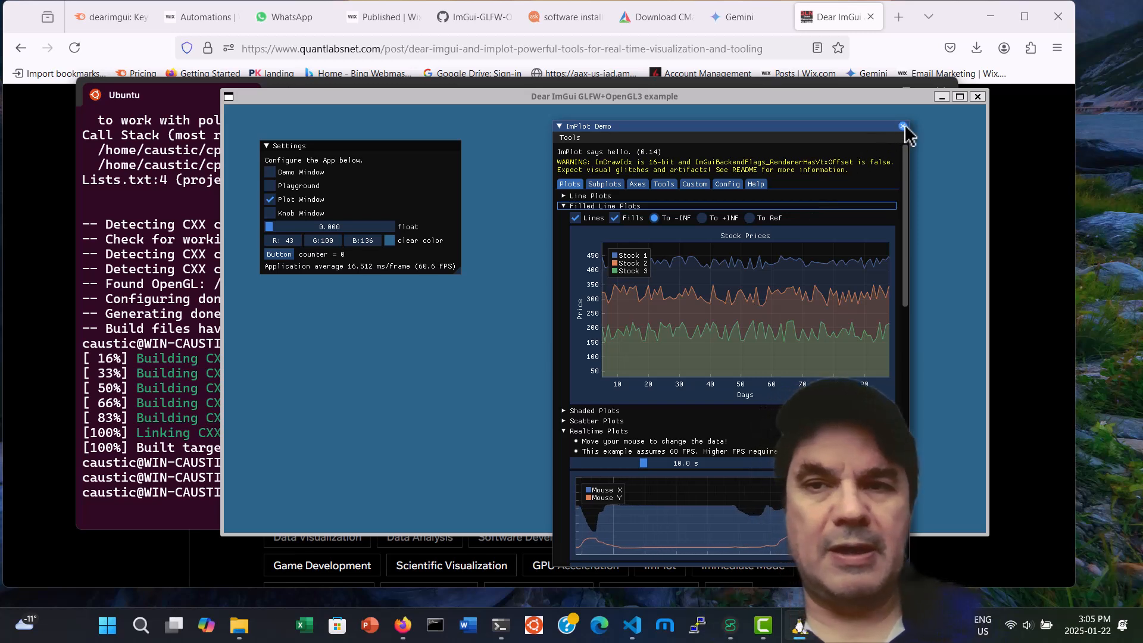
pyautogui.click(903, 126)
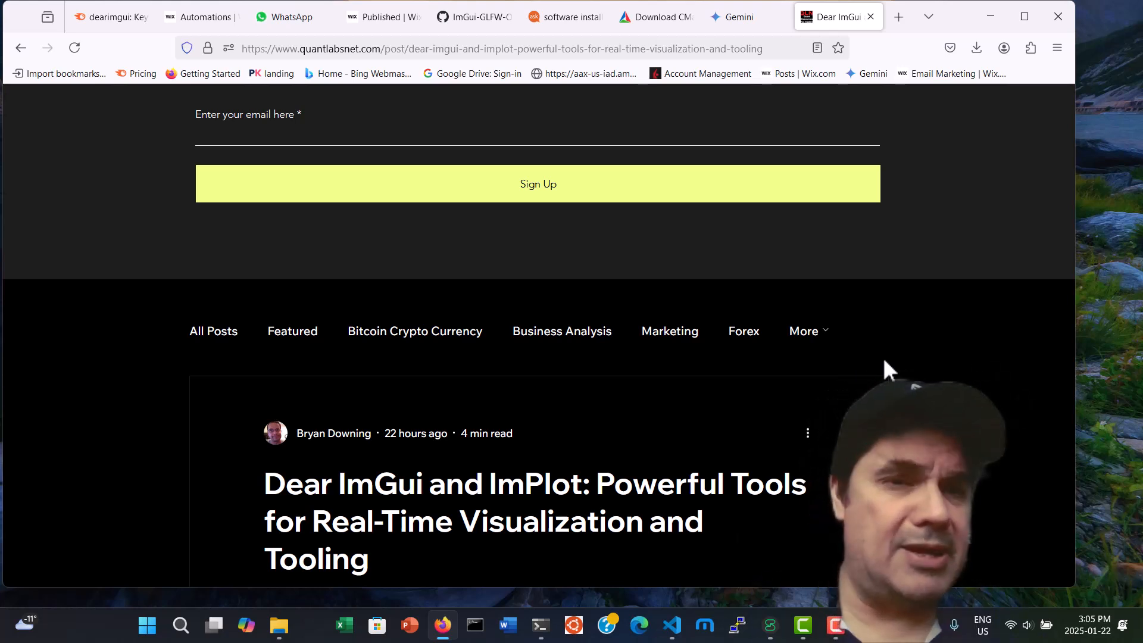
# Scroll the blog page down to the Dear ImGui and ImPlot post title and introduction.
pyautogui.scroll(-3)
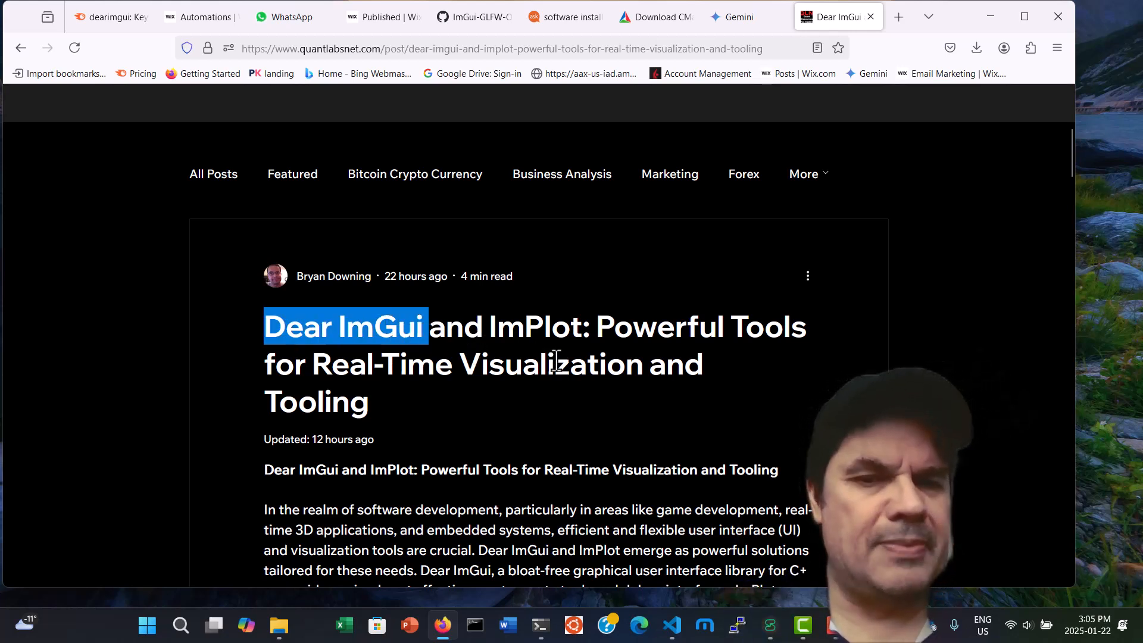
pyautogui.scroll(-3)
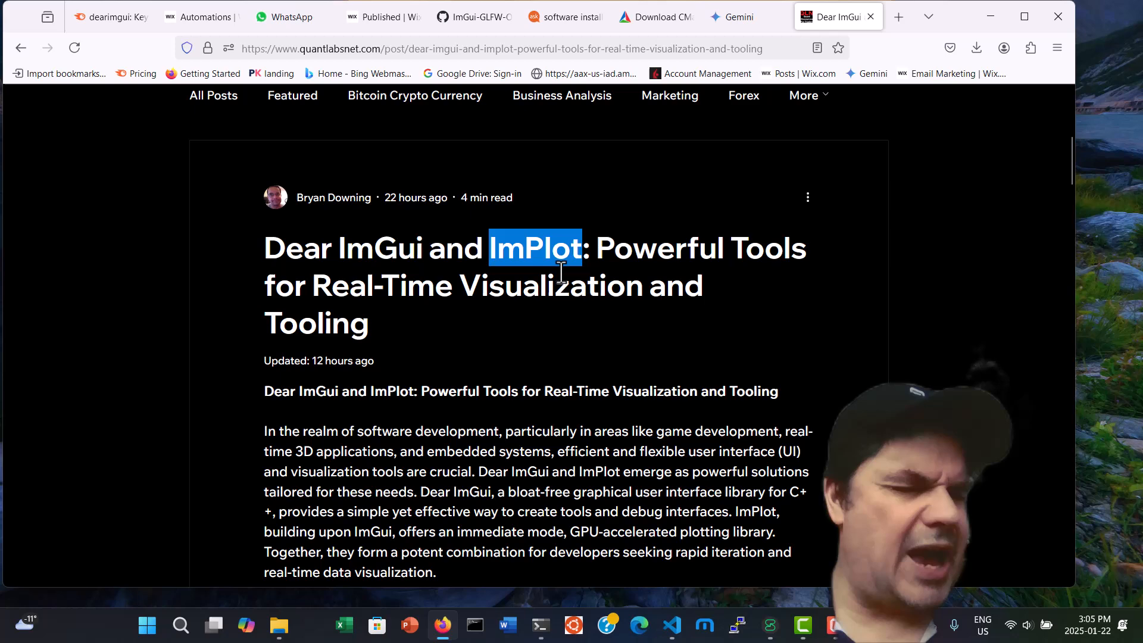
pyautogui.moveTo(589, 281)
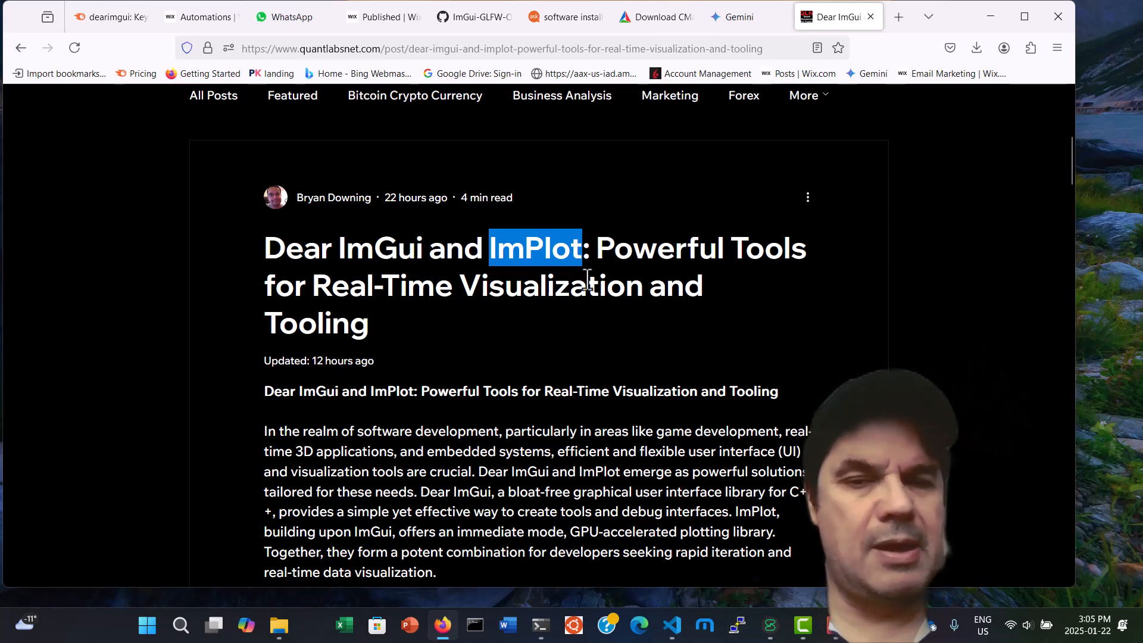
pyautogui.scroll(-3)
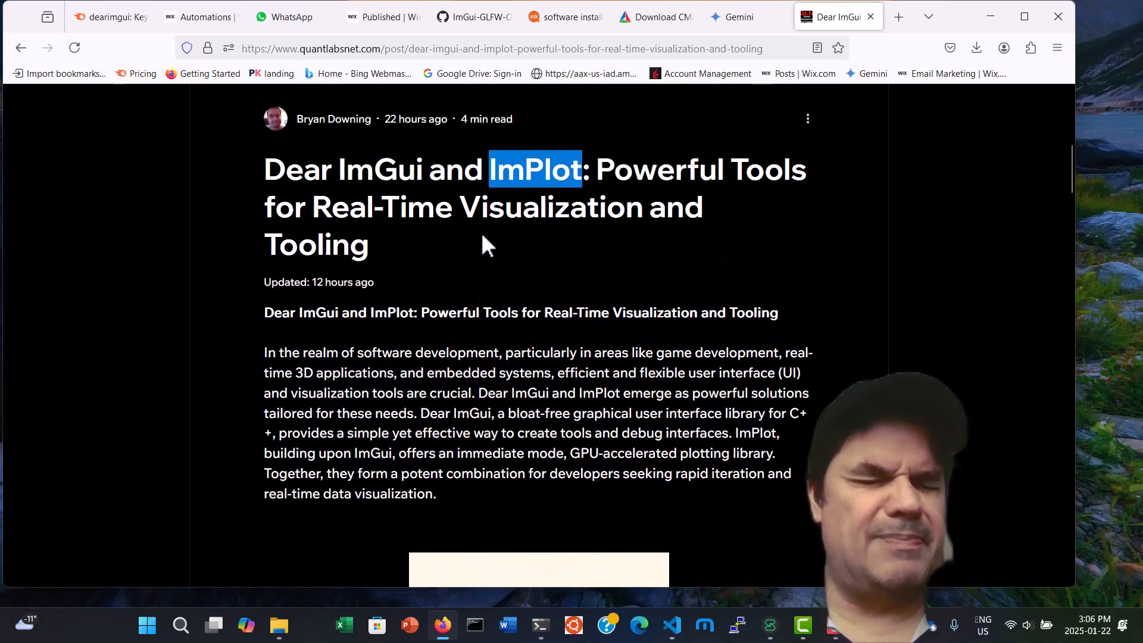
pyautogui.scroll(-3)
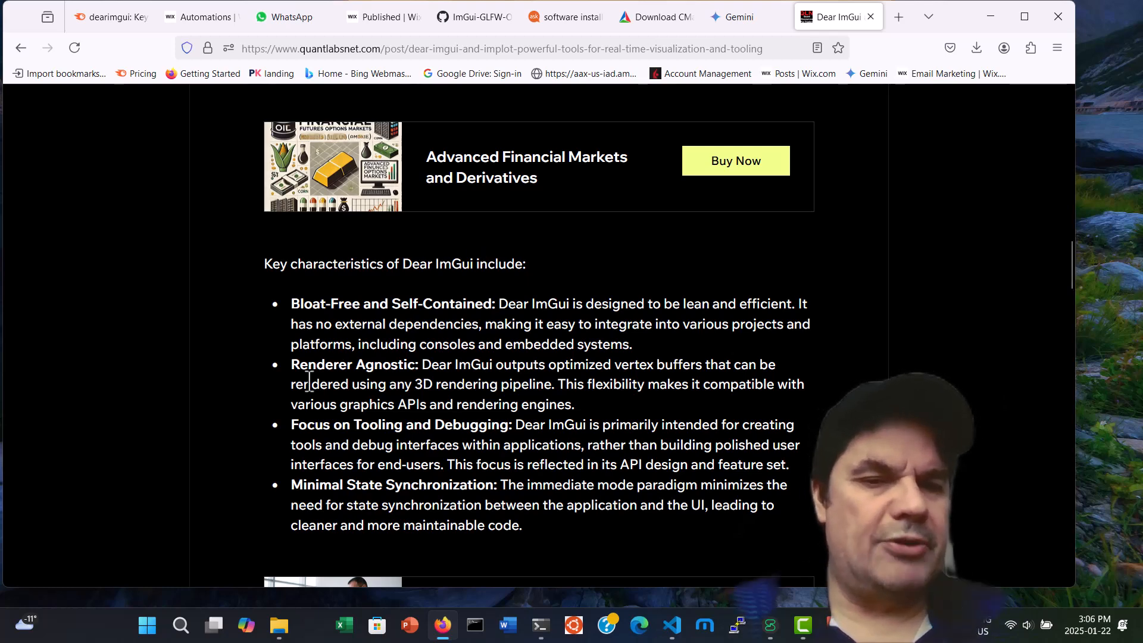
pyautogui.scroll(-3)
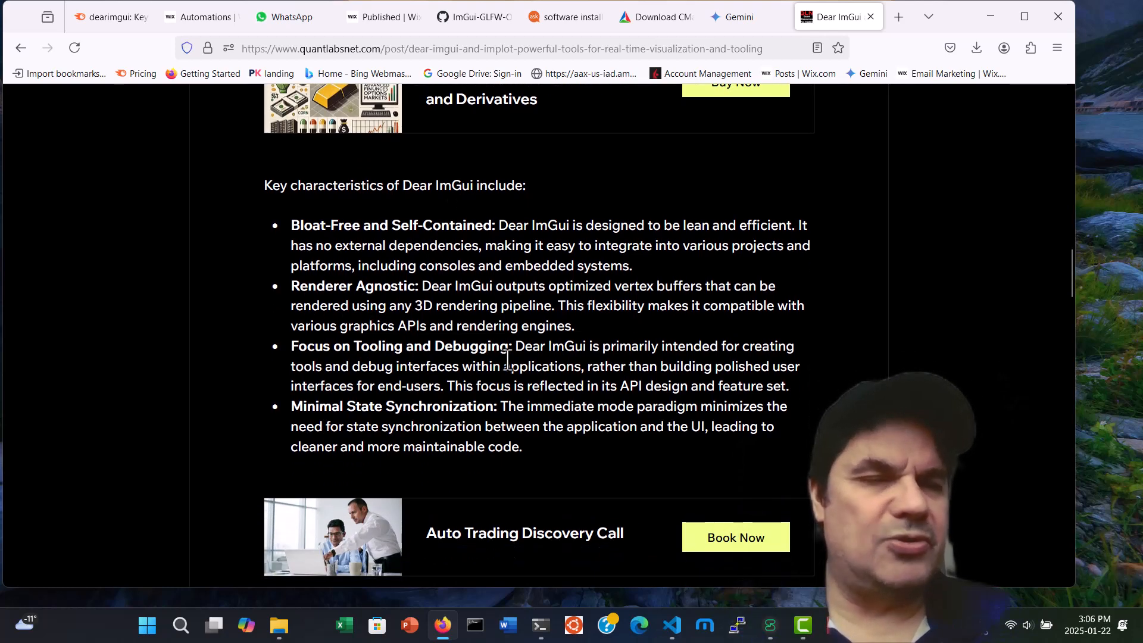
pyautogui.scroll(-3)
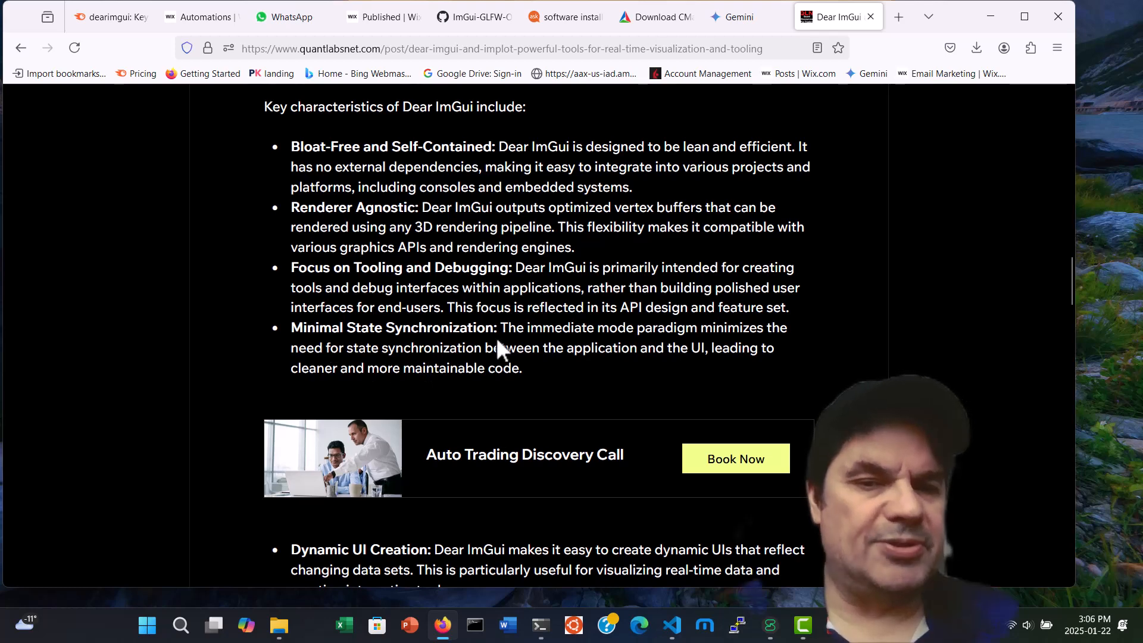
pyautogui.scroll(-3)
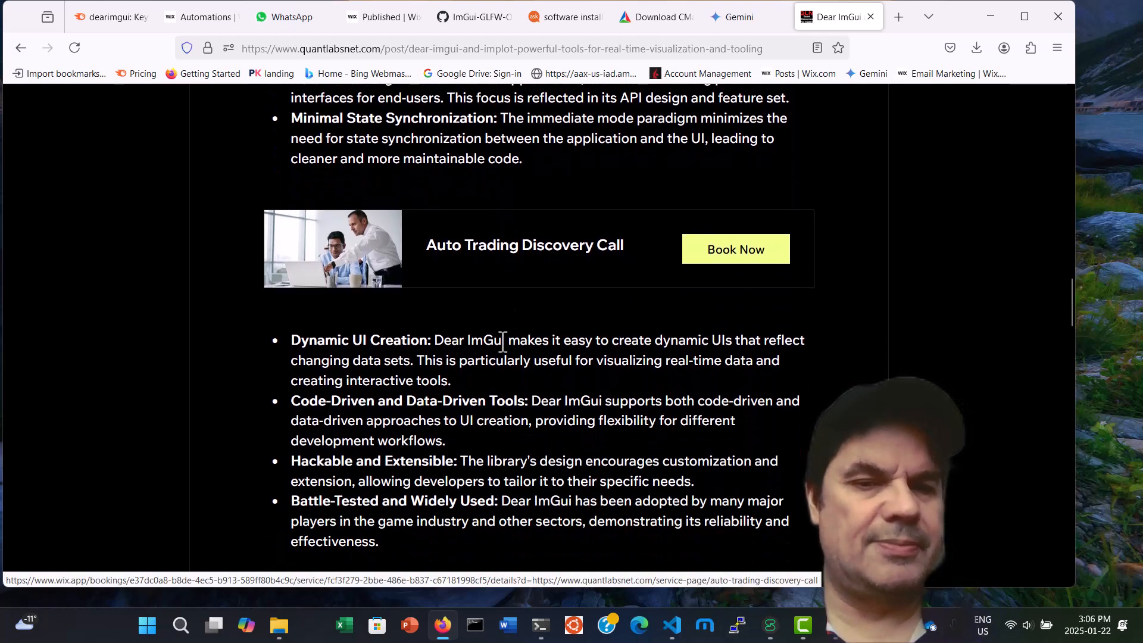
pyautogui.scroll(-3)
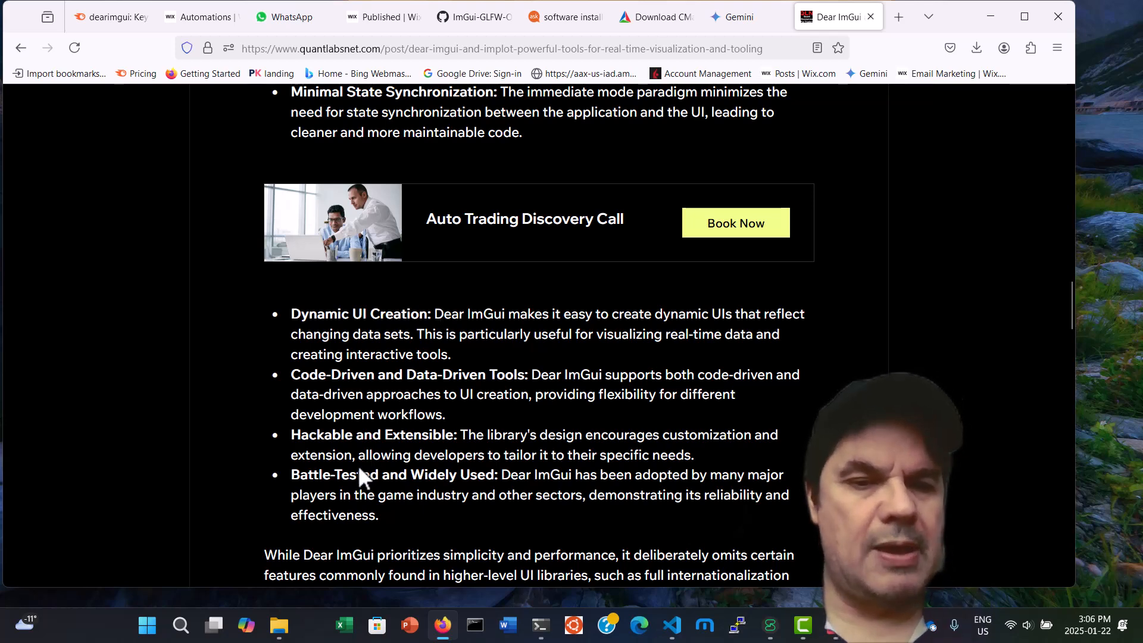
pyautogui.scroll(-3)
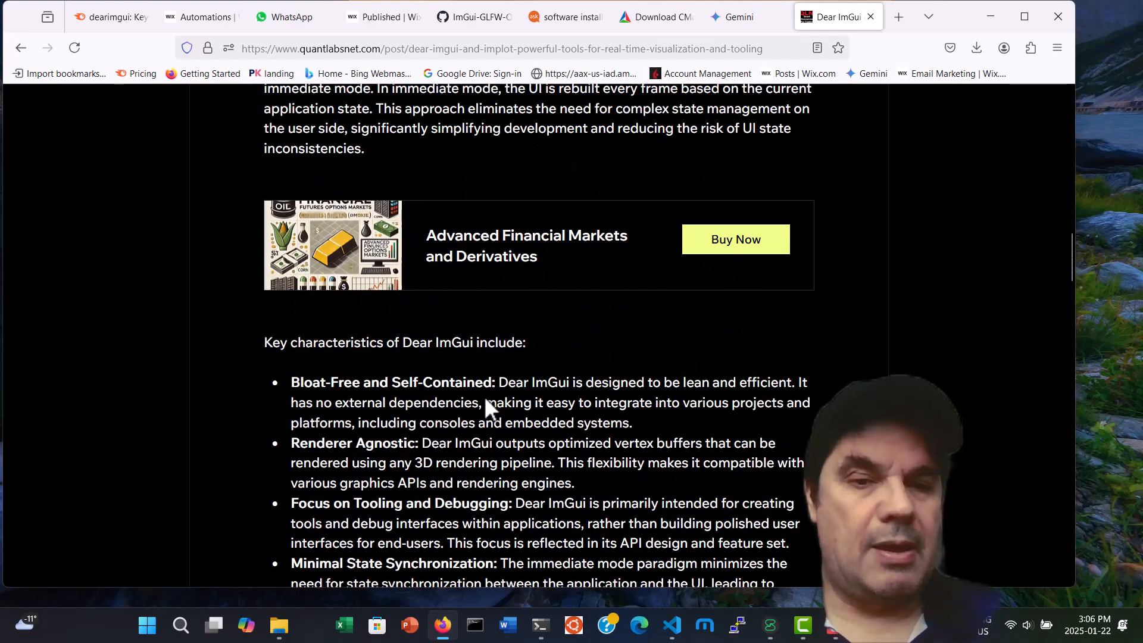
pyautogui.scroll(-3)
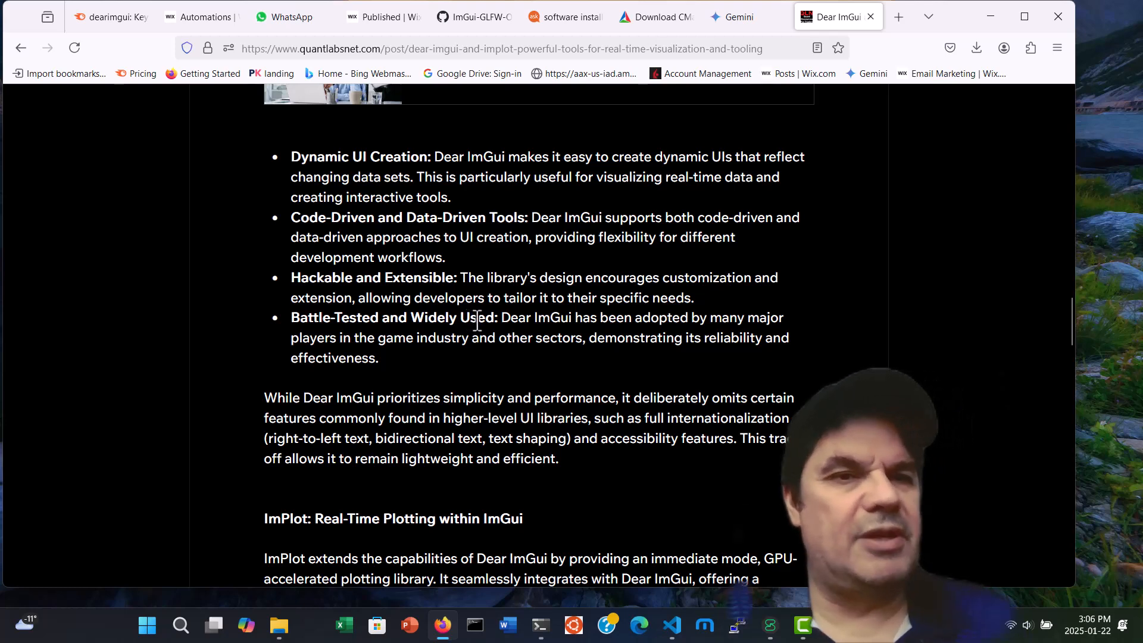
pyautogui.scroll(-3)
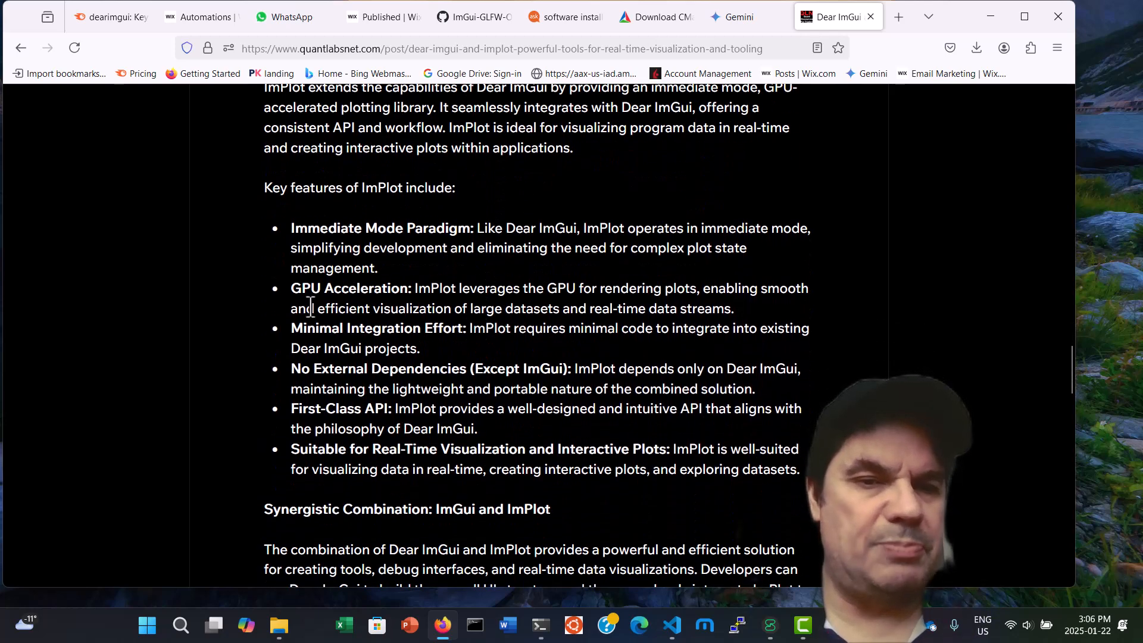
pyautogui.scroll(-3)
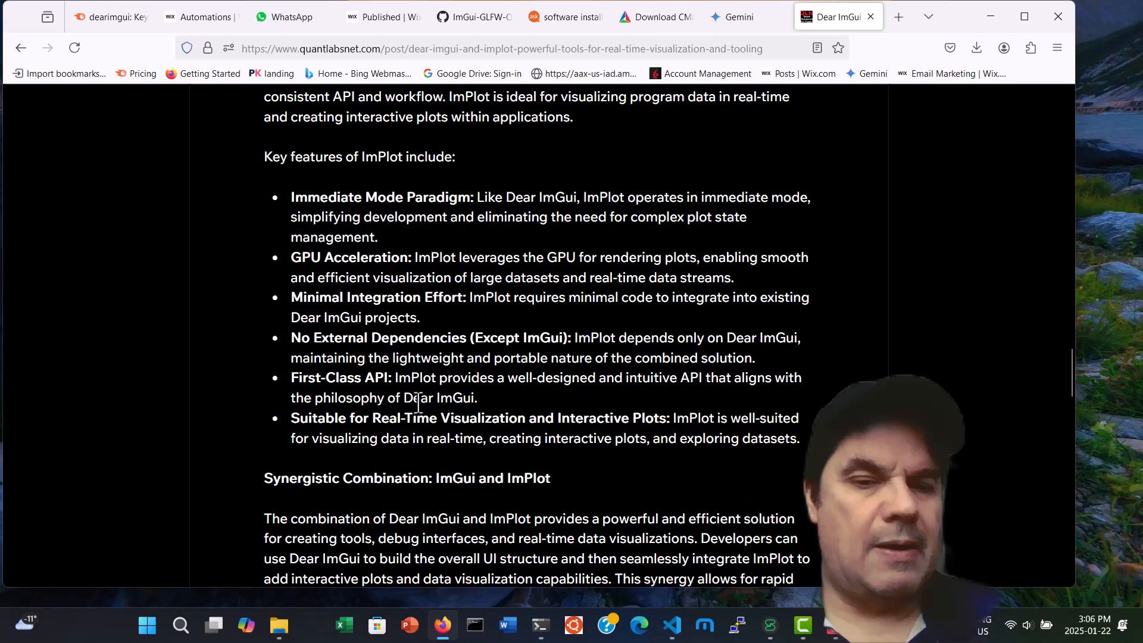
pyautogui.scroll(-3)
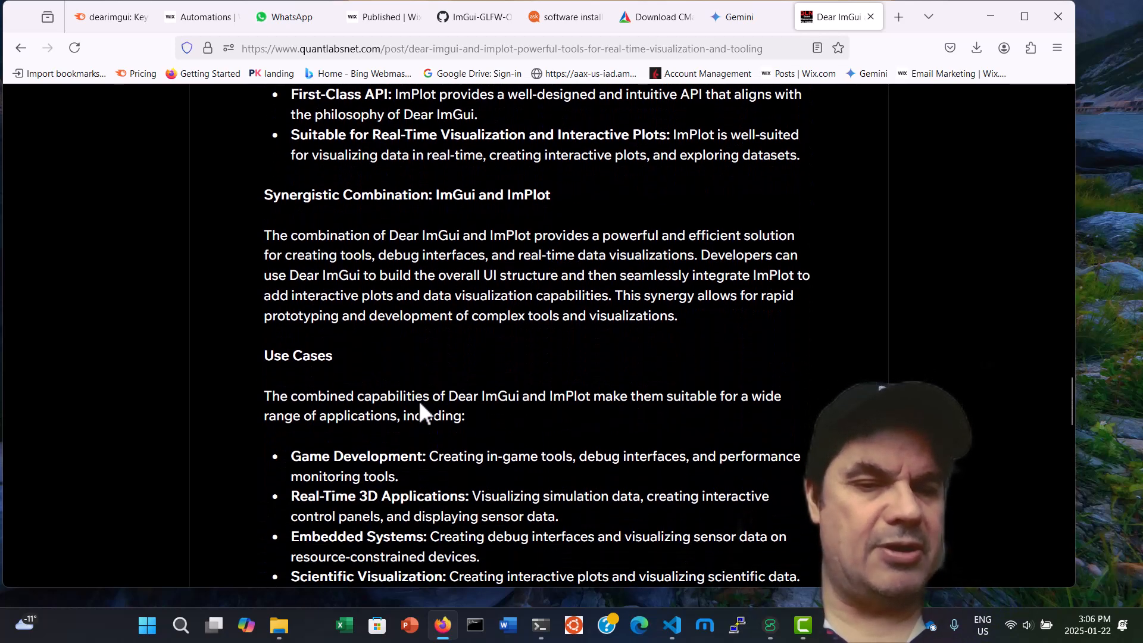
pyautogui.scroll(-3)
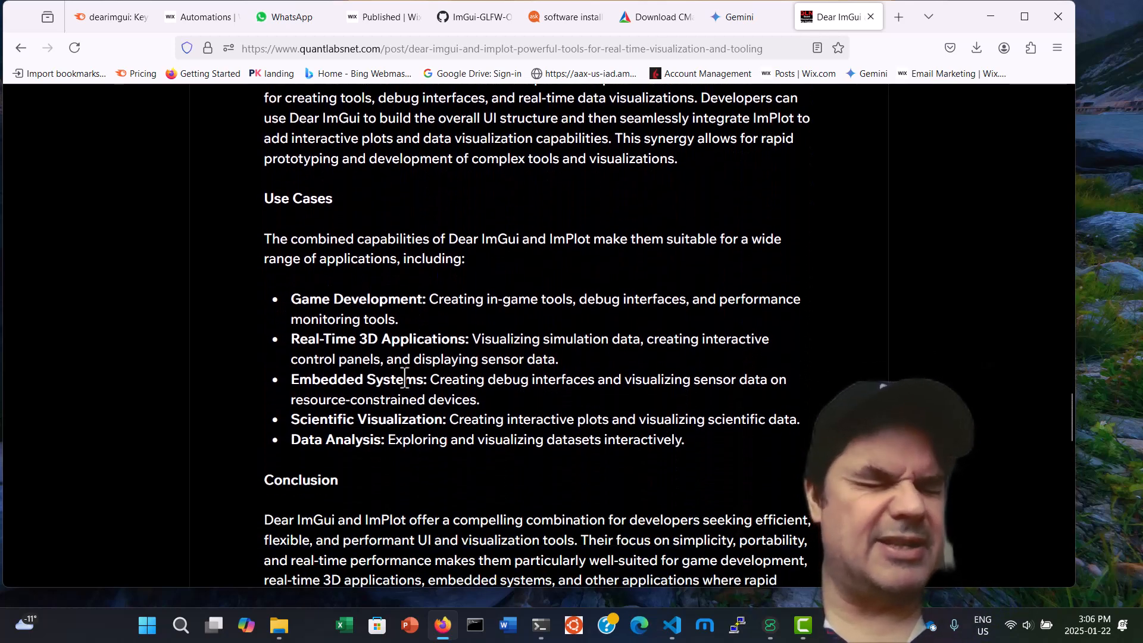
pyautogui.moveTo(511, 324)
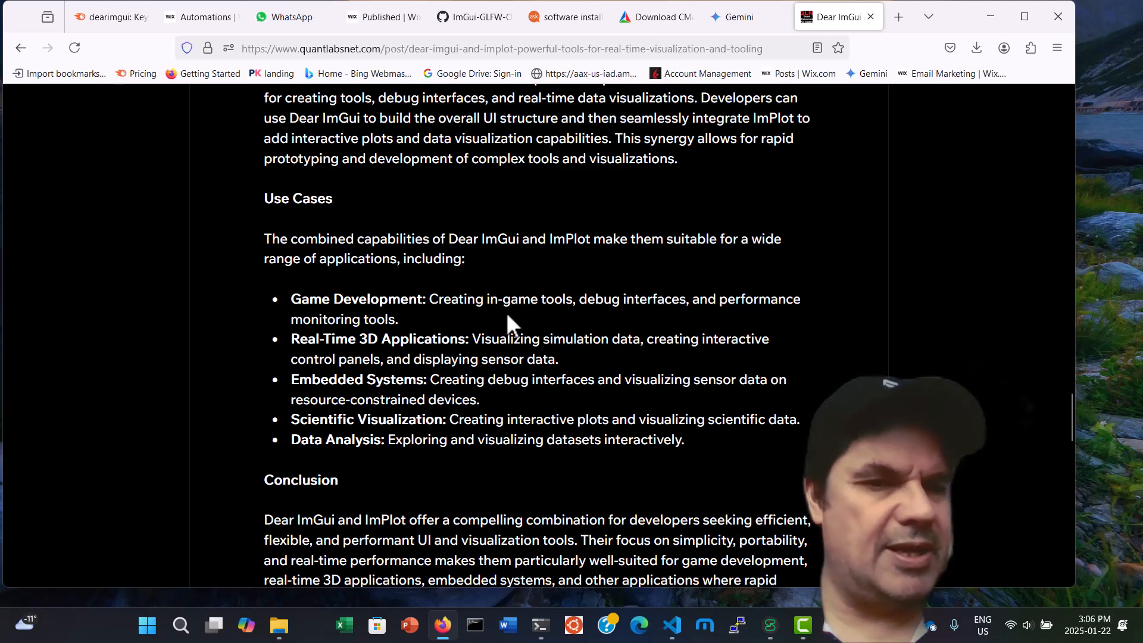
pyautogui.scroll(-3)
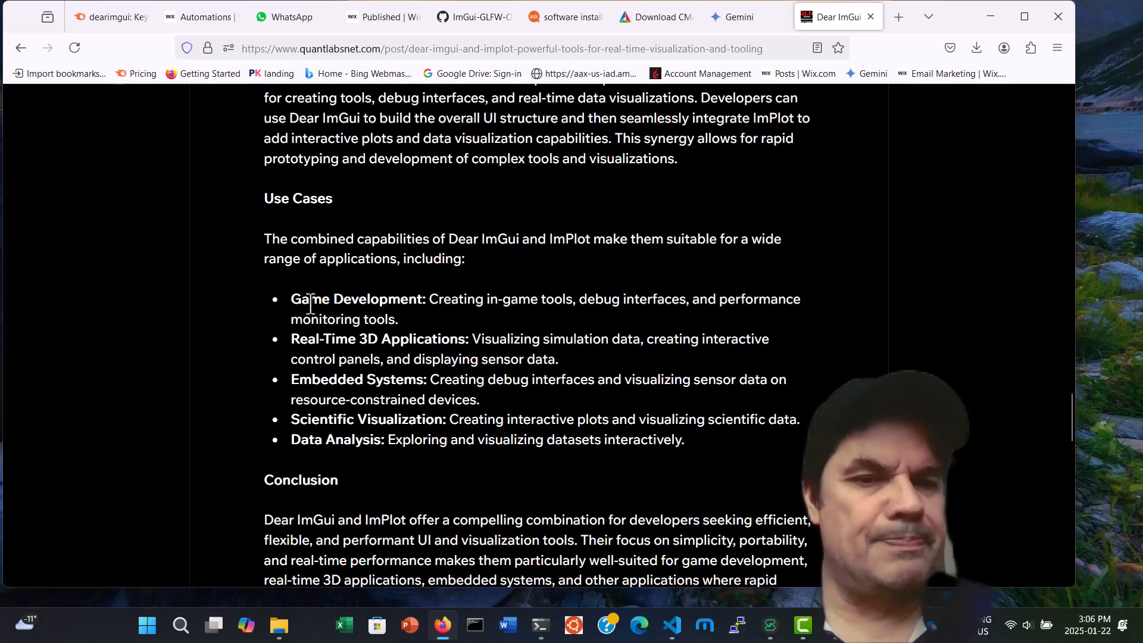
pyautogui.moveTo(291, 299); pyautogui.dragTo(444, 299)
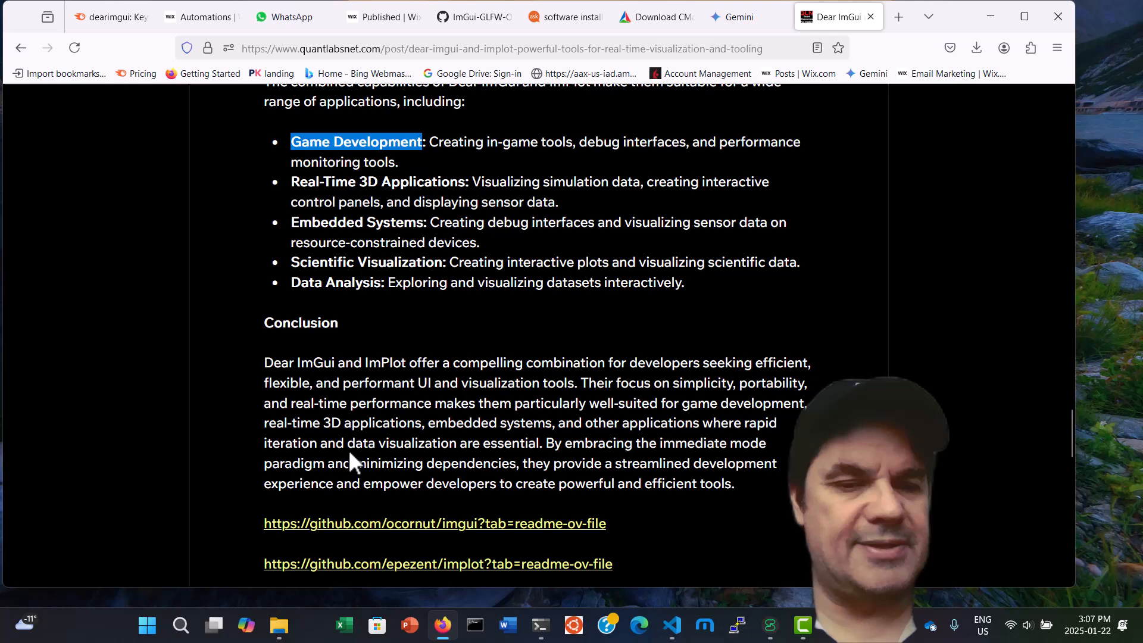
# Scroll to the Conclusion and open the ImGui-GLFW-OpenGL3 repo link in a new tab.
pyautogui.scroll(-3)
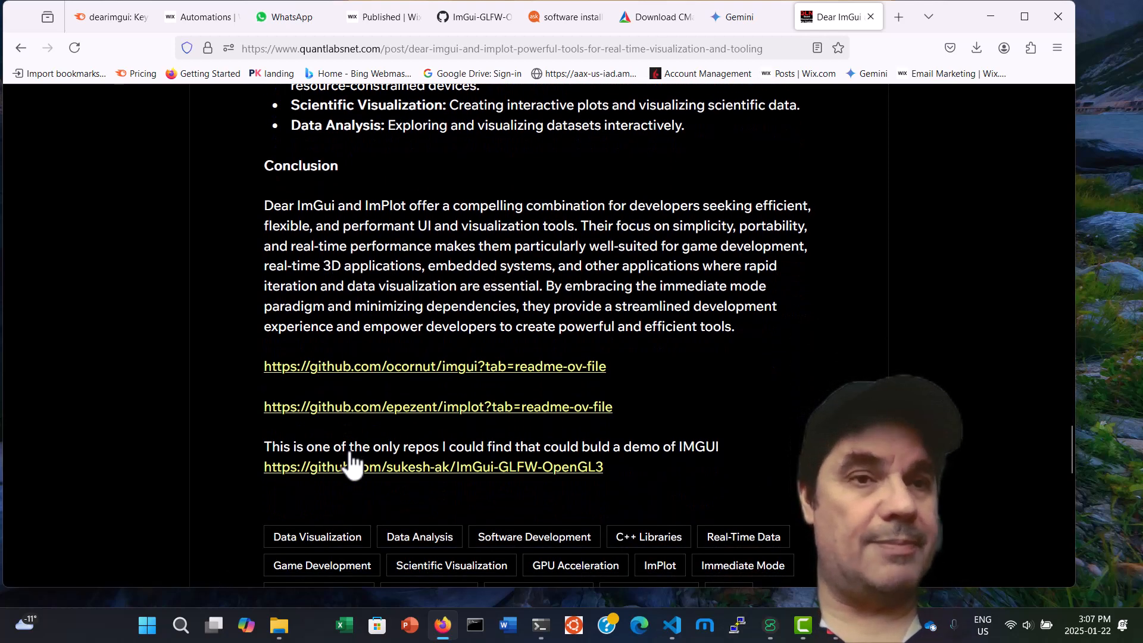
pyautogui.scroll(-3)
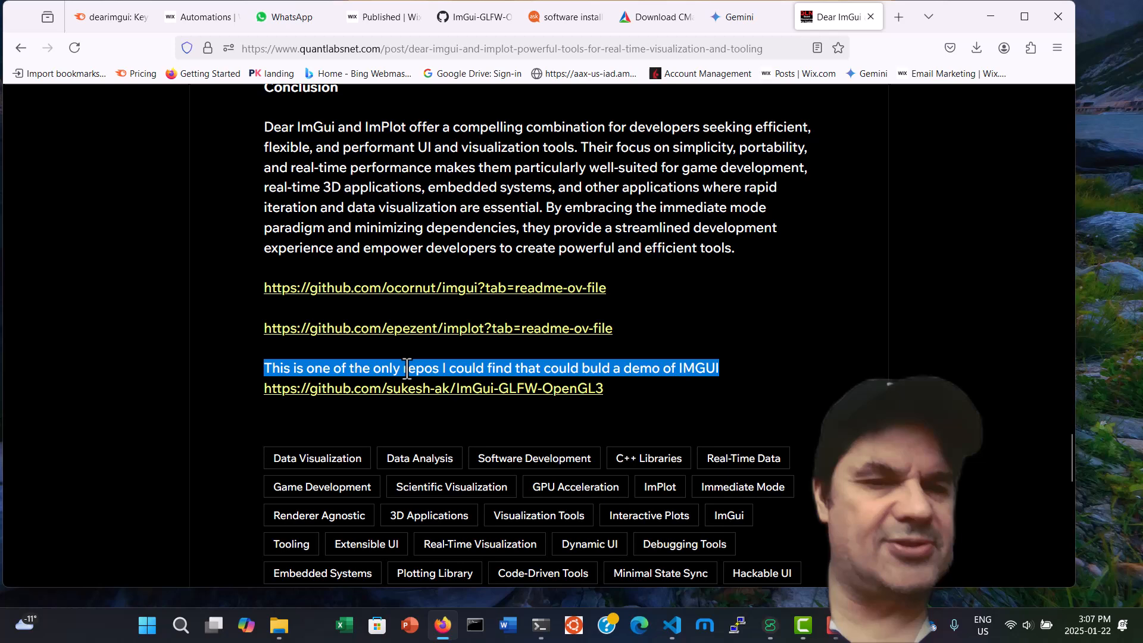
pyautogui.rightClick(531, 388)
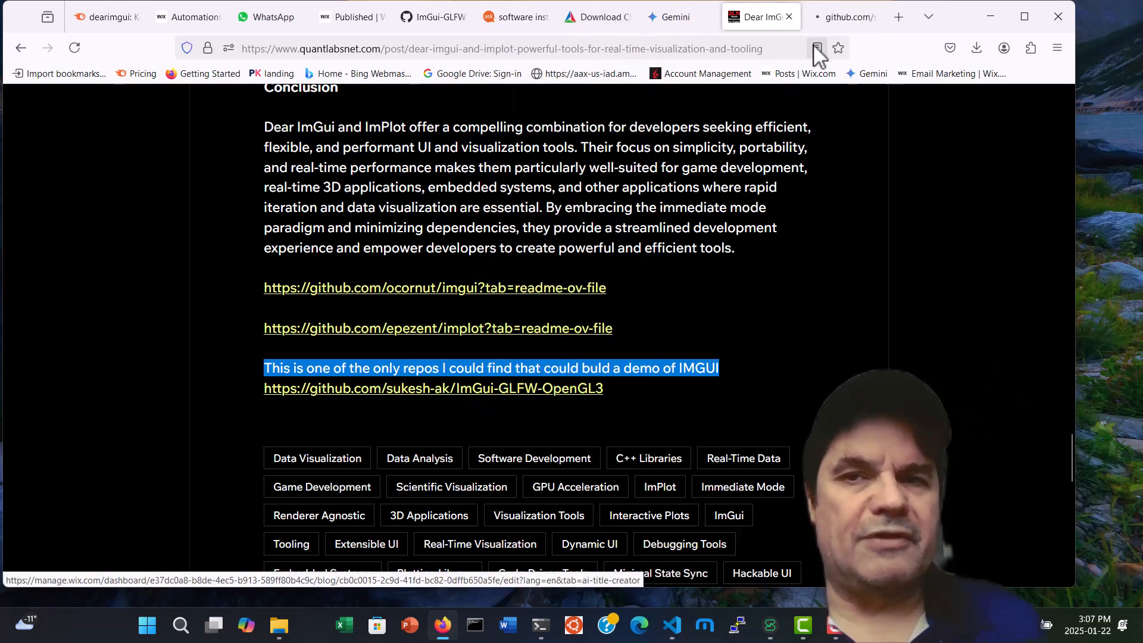
# Switch to the GitHub repo tab and scroll the README to the On Linux/WSL2 section heading.
pyautogui.click(434, 389)
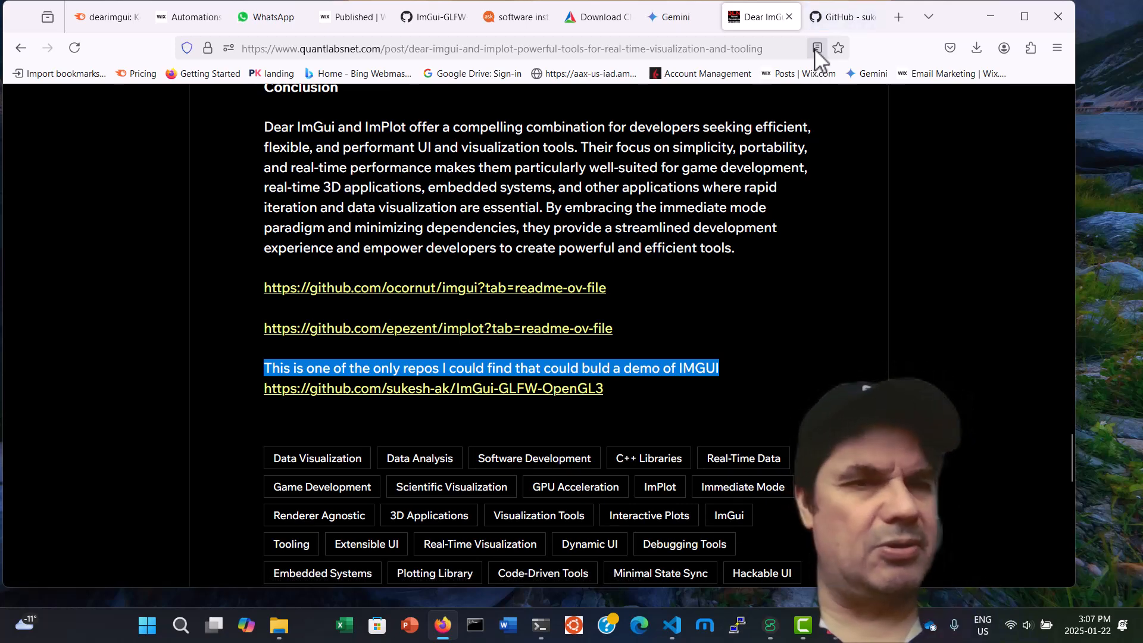
pyautogui.click(839, 17)
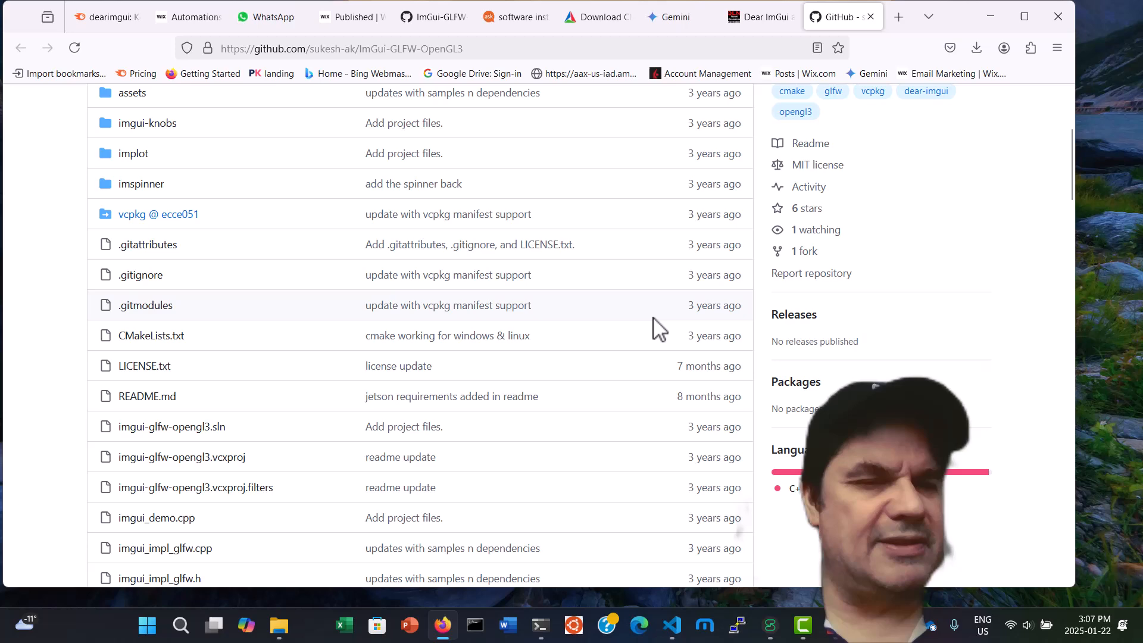
pyautogui.scroll(-3)
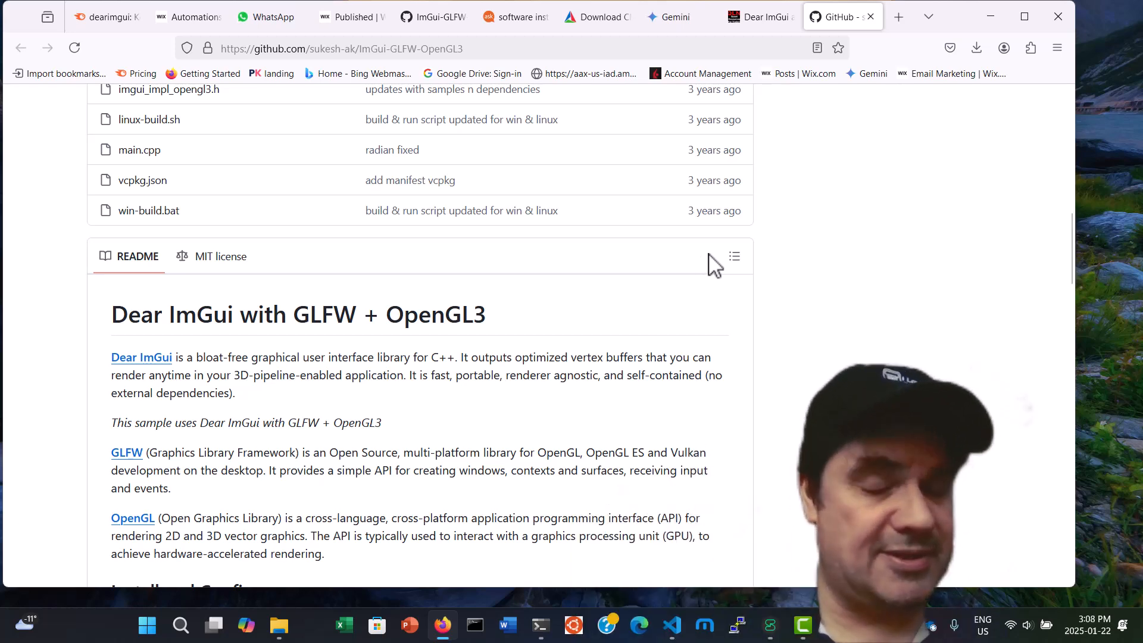
pyautogui.scroll(-3)
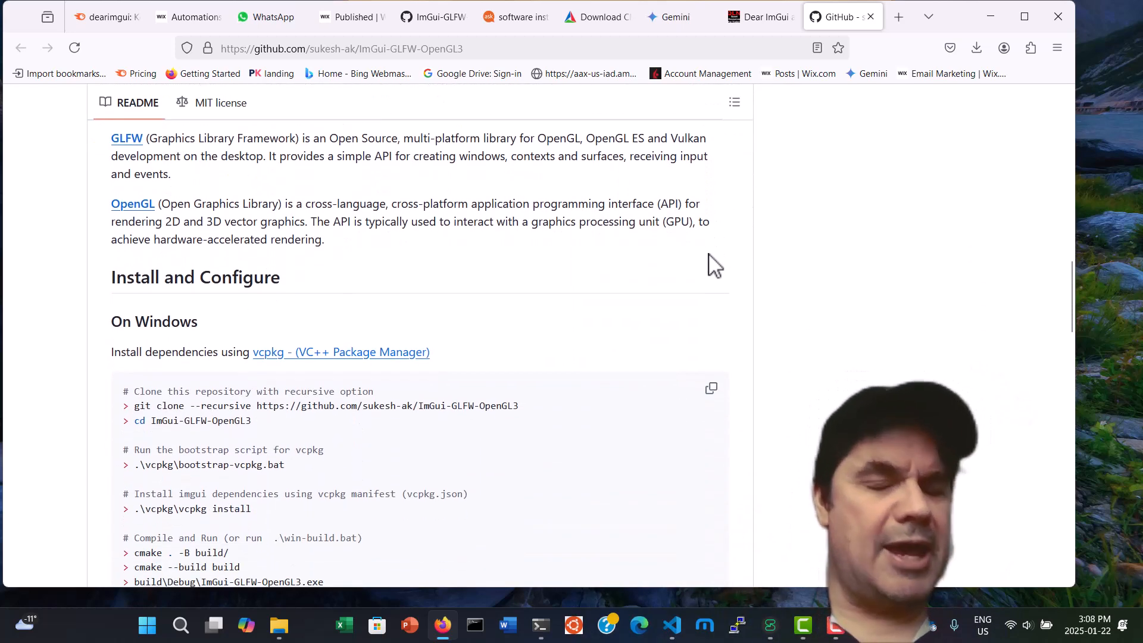
pyautogui.scroll(-3)
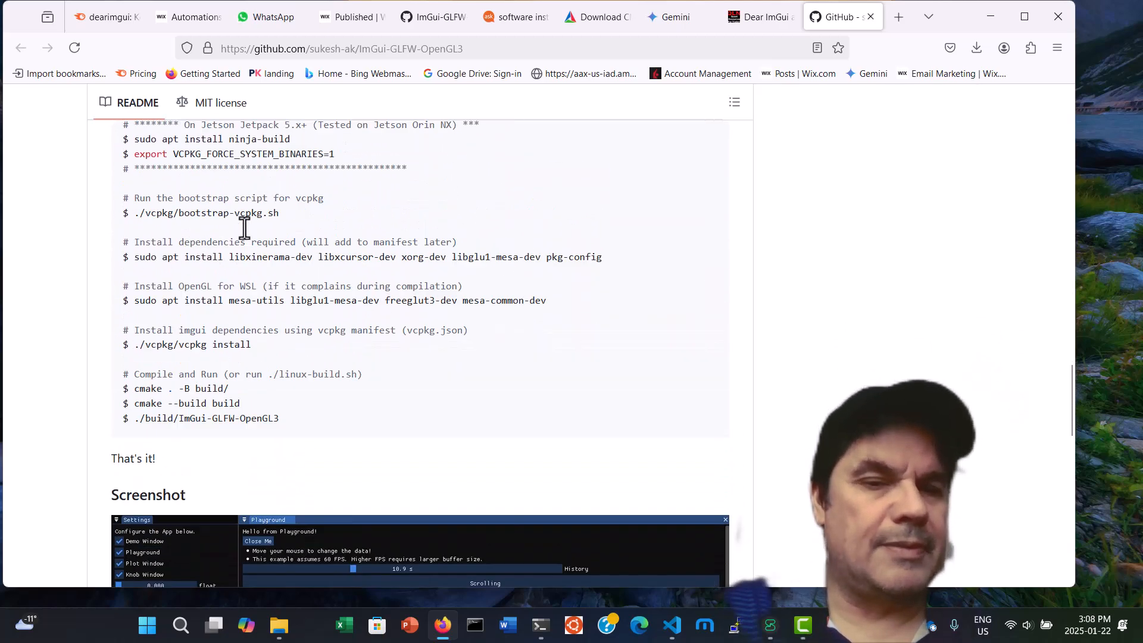
pyautogui.scroll(3)
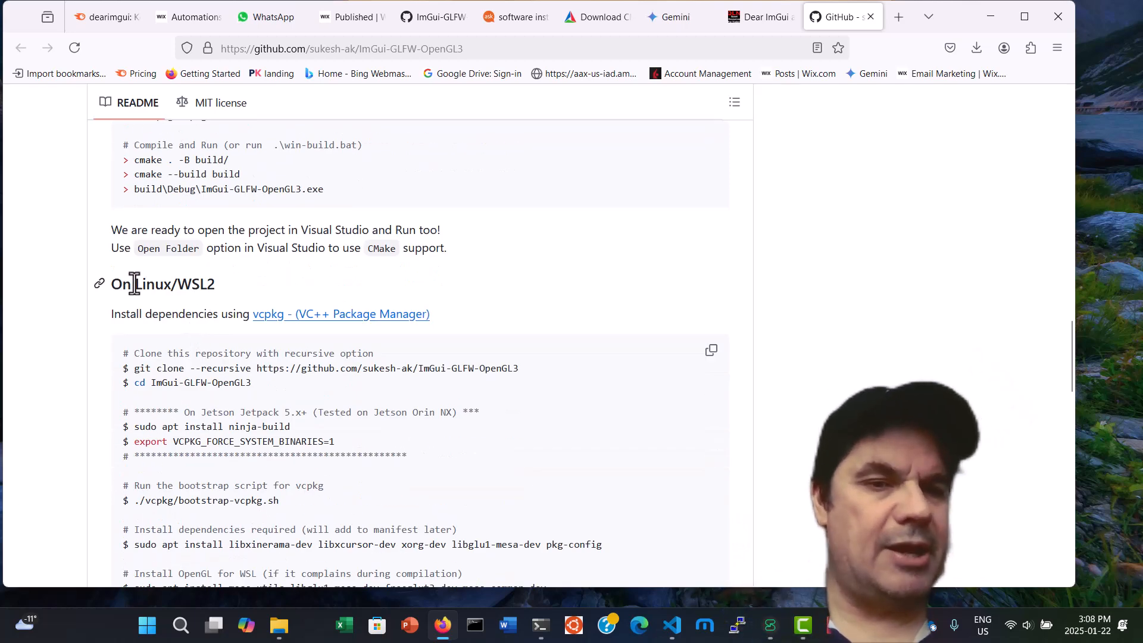
pyautogui.doubleClick(175, 283)
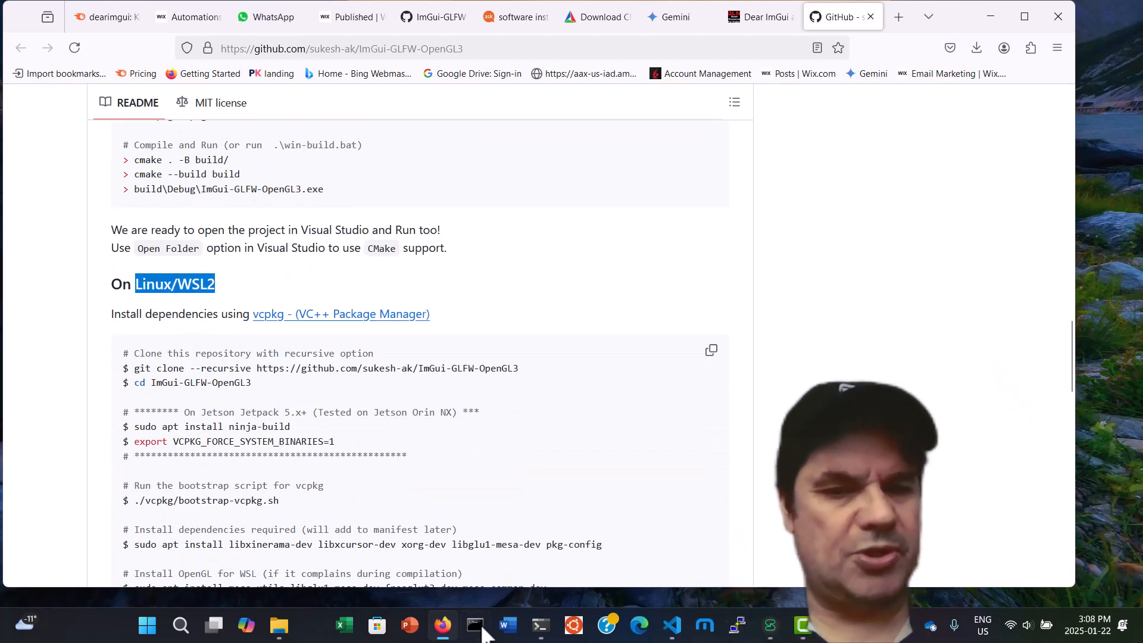
# Read through the Linux/WSL2 build steps down to the repository file listing.
pyautogui.scroll(-3)
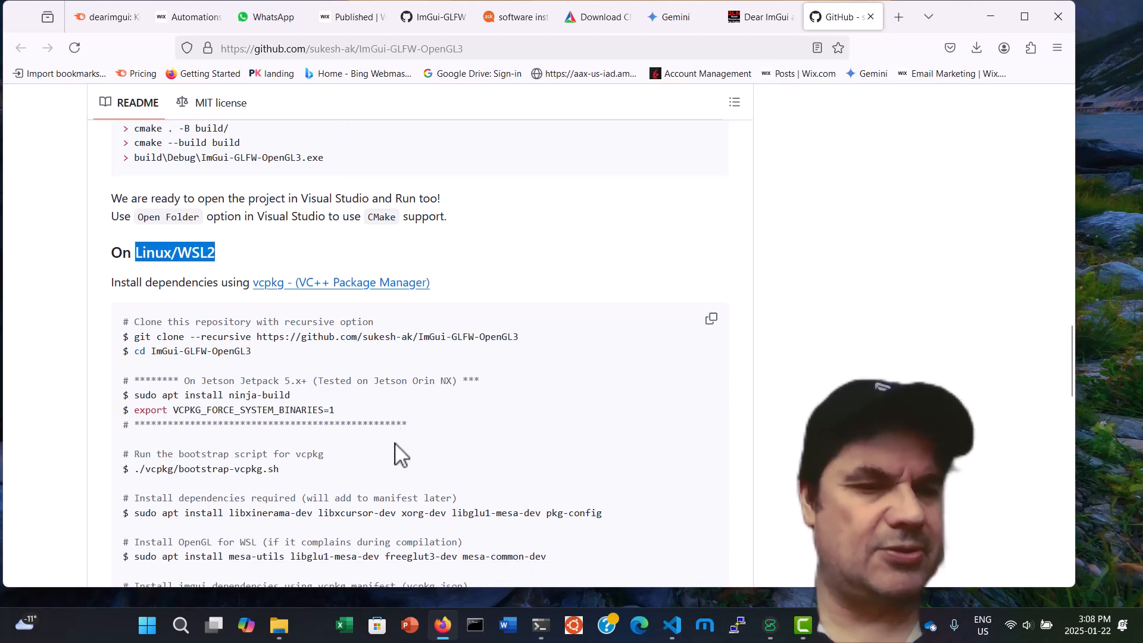
pyautogui.scroll(-3)
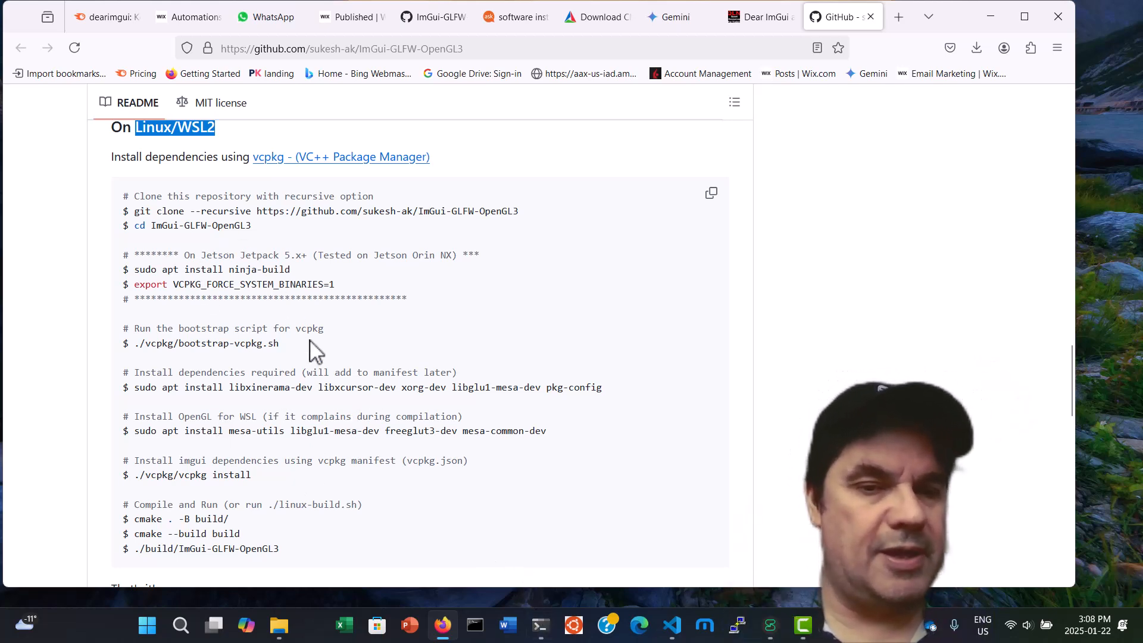
pyautogui.moveTo(226, 387)
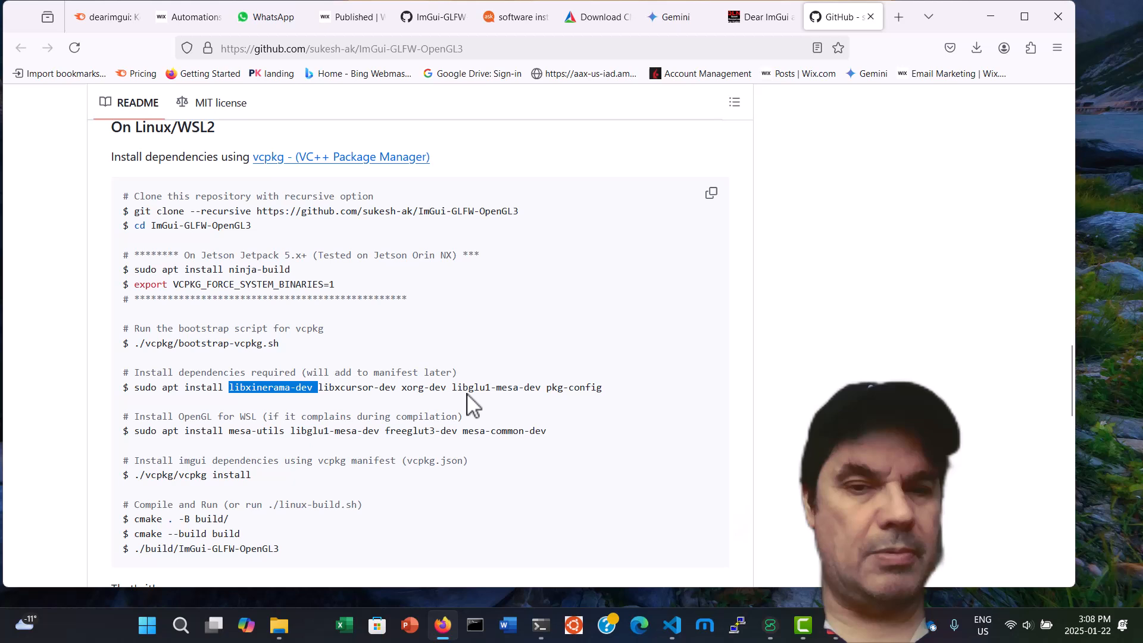
pyautogui.moveTo(288, 449)
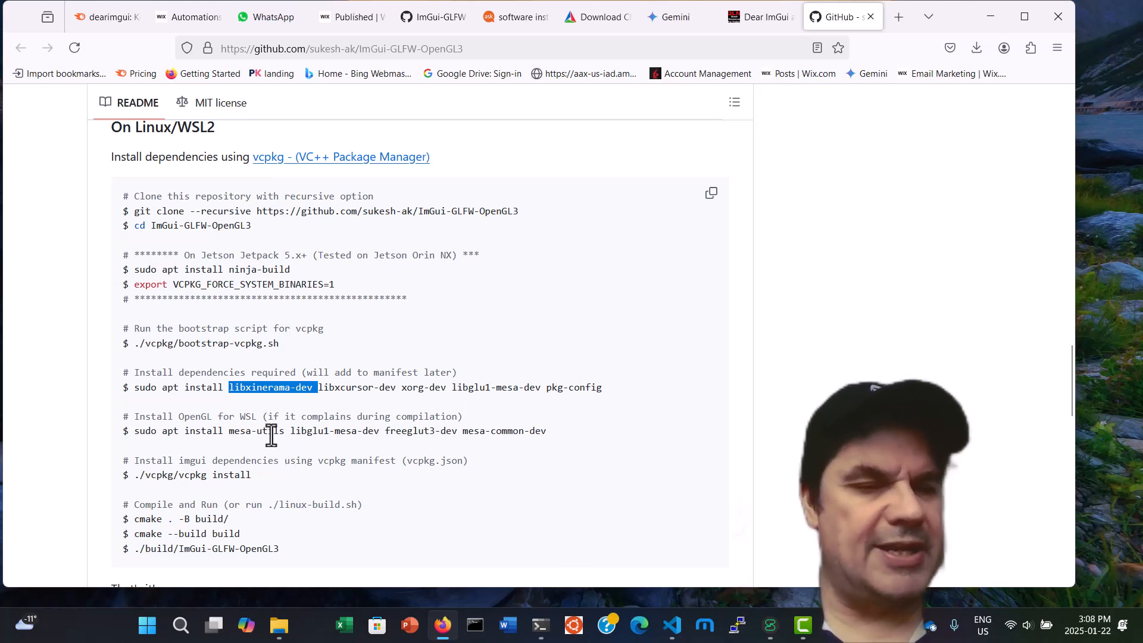
pyautogui.scroll(-3)
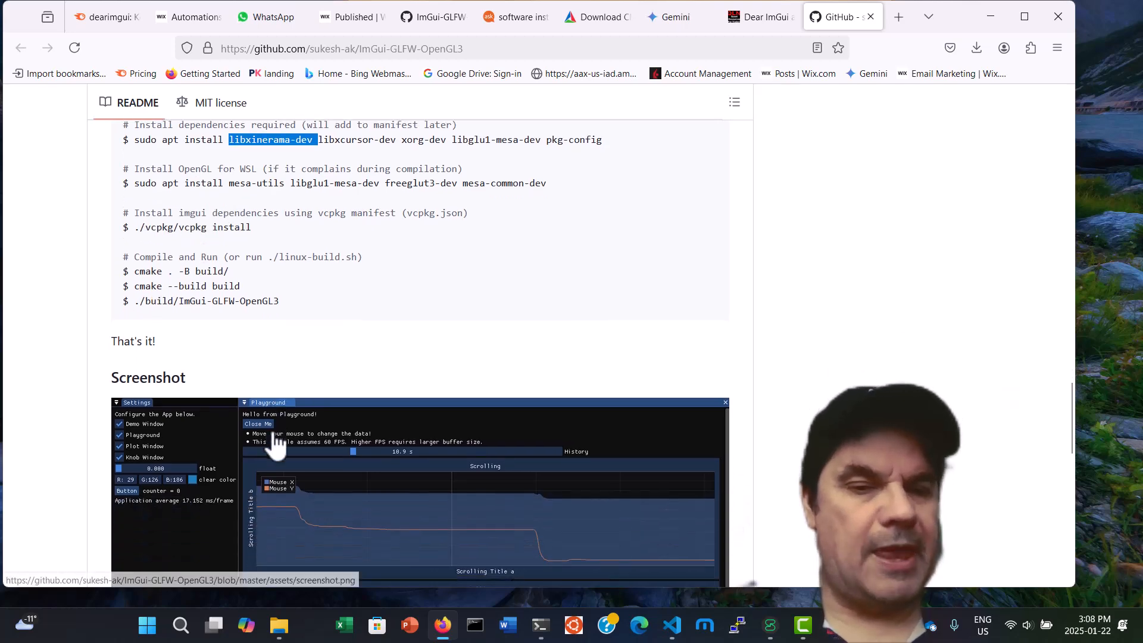
pyautogui.scroll(-3)
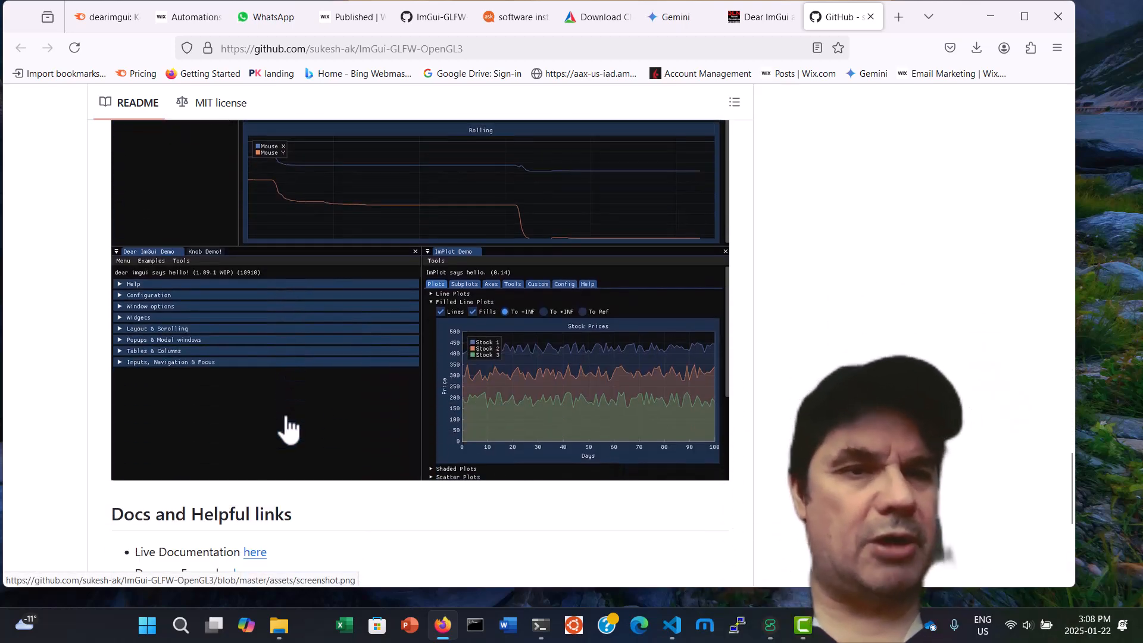
pyautogui.scroll(-3)
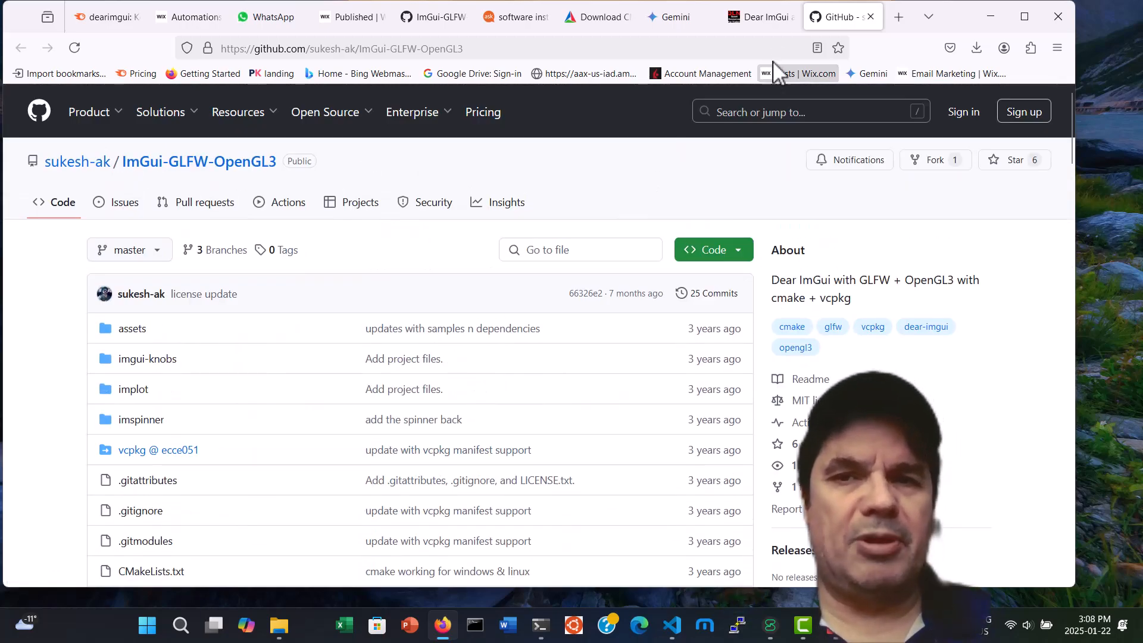
# Return to Quantlabs.net and open the blog listing showing the C++ GUI libraries post.
pyautogui.click(761, 16)
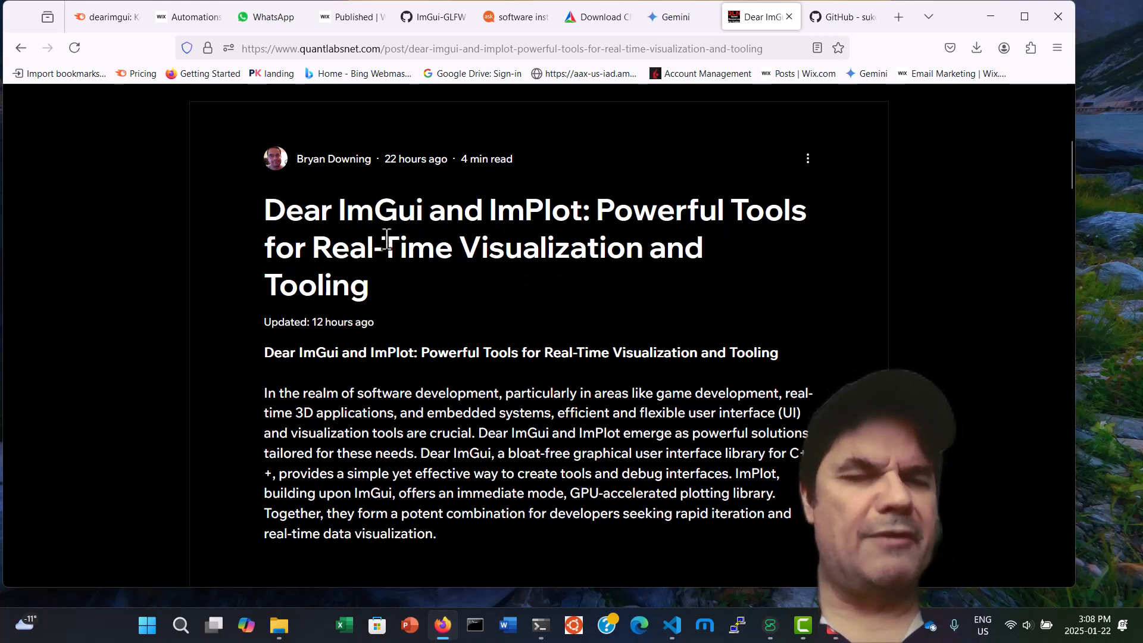
pyautogui.moveTo(686, 343)
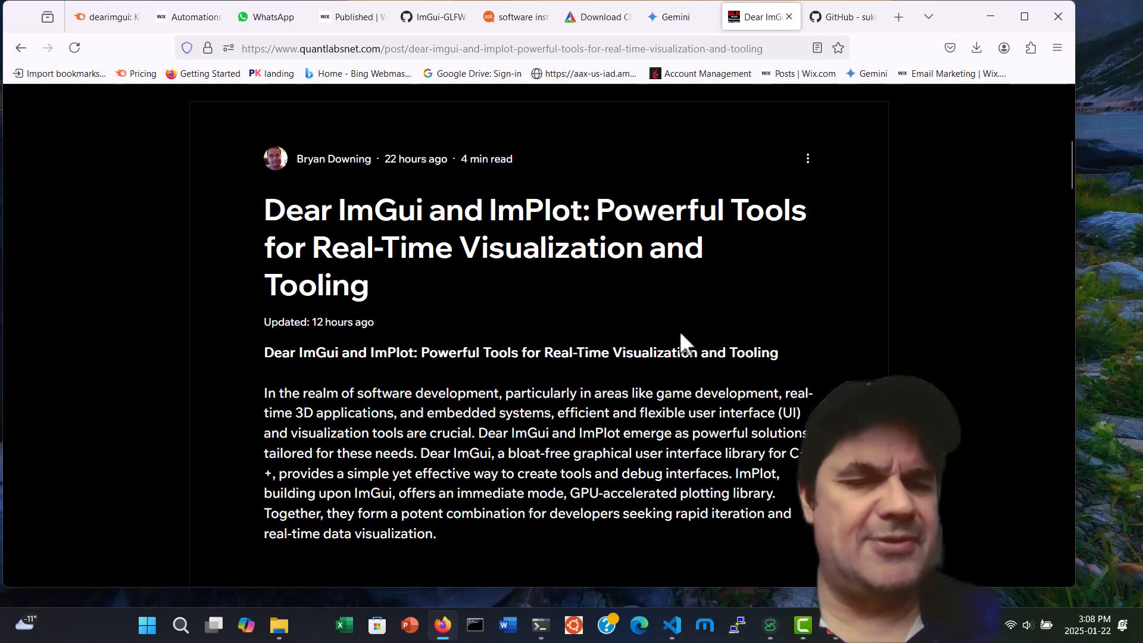
pyautogui.click(1021, 106)
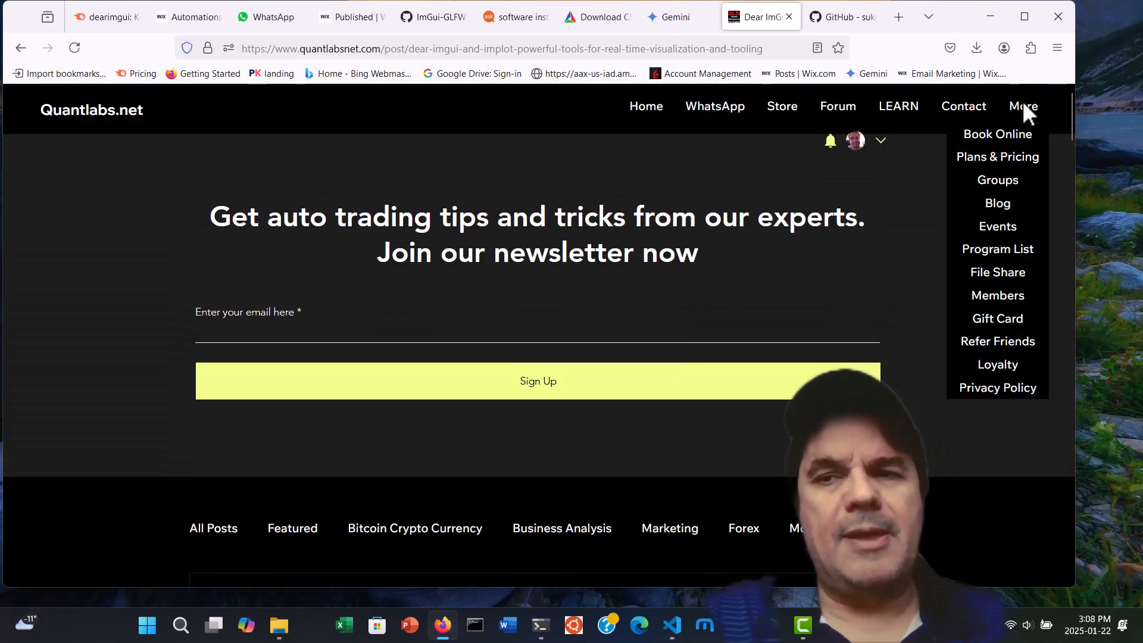
pyautogui.click(997, 202)
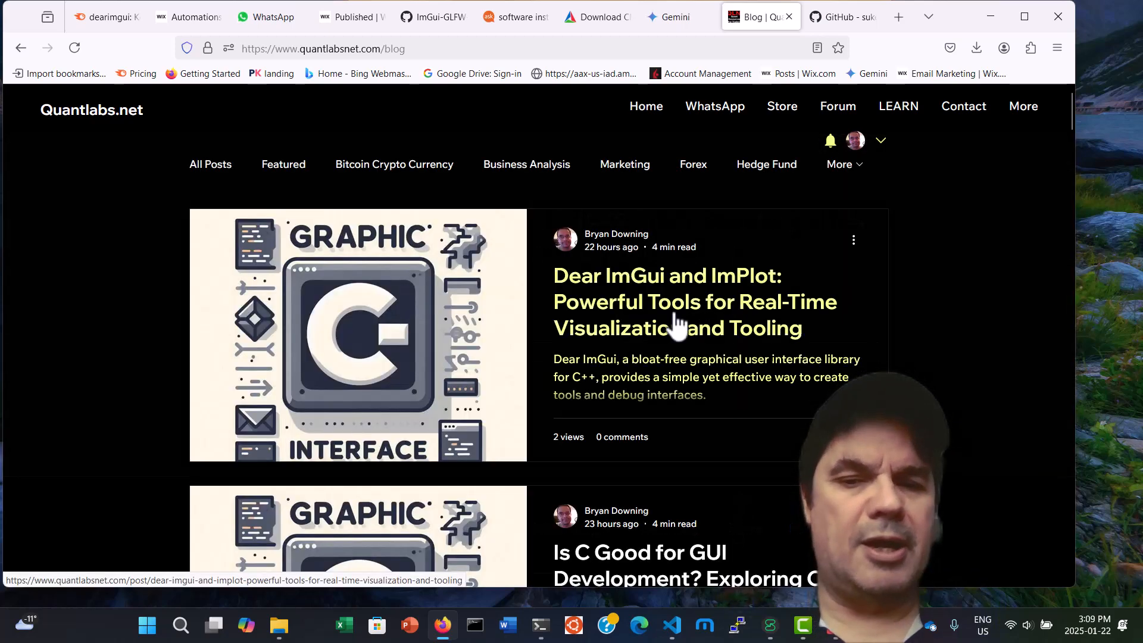
pyautogui.scroll(-3)
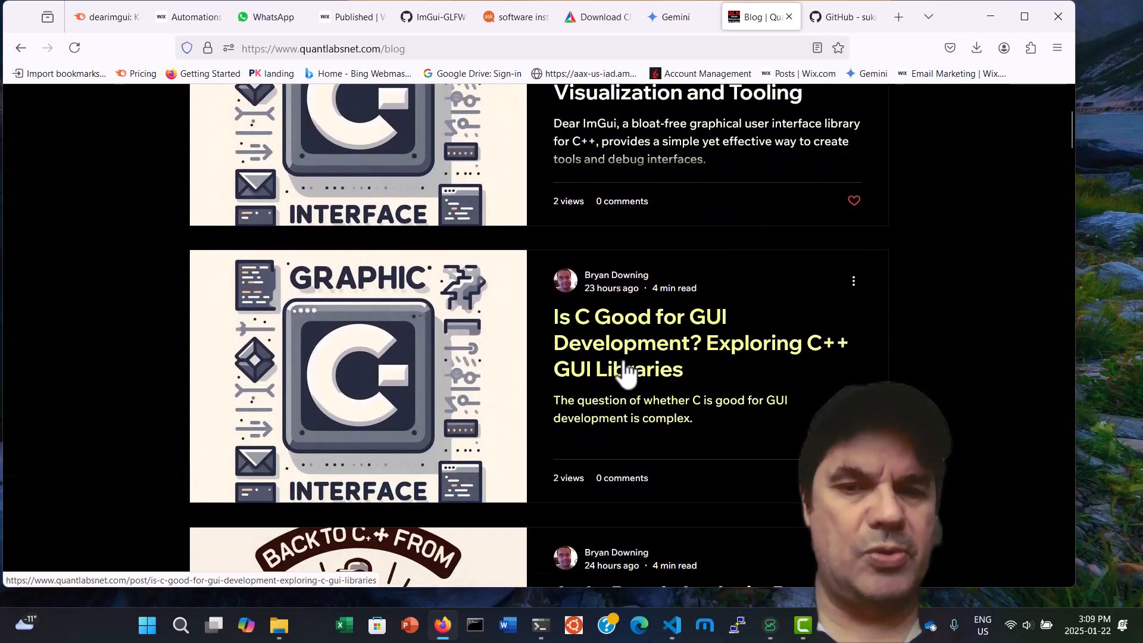
pyautogui.moveTo(708, 368)
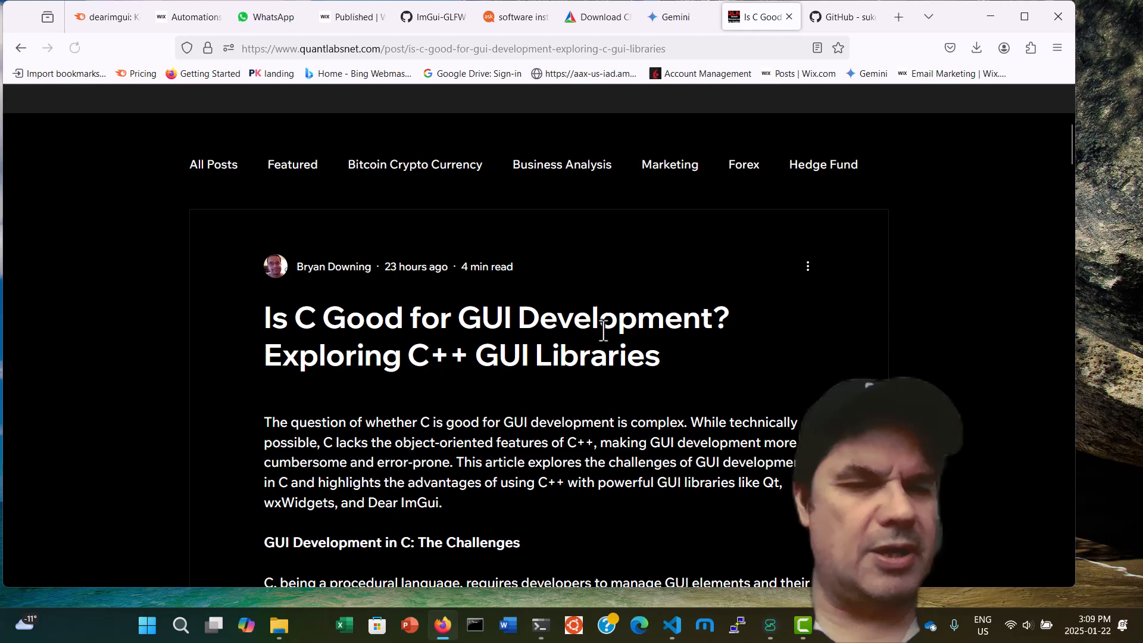
pyautogui.scroll(-3)
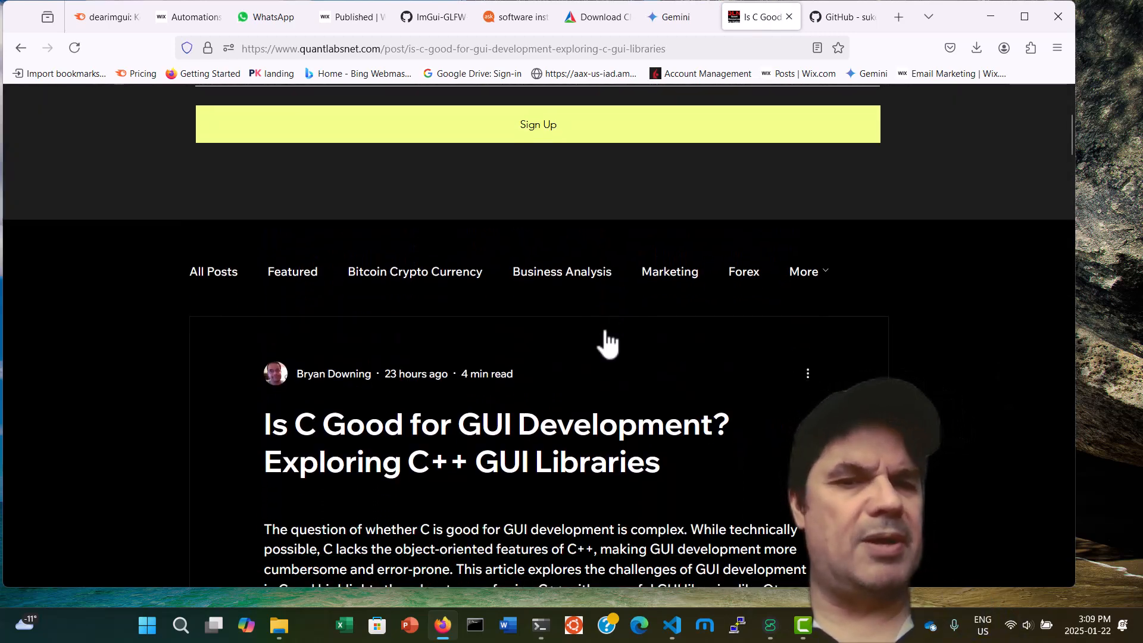
pyautogui.click(537, 124)
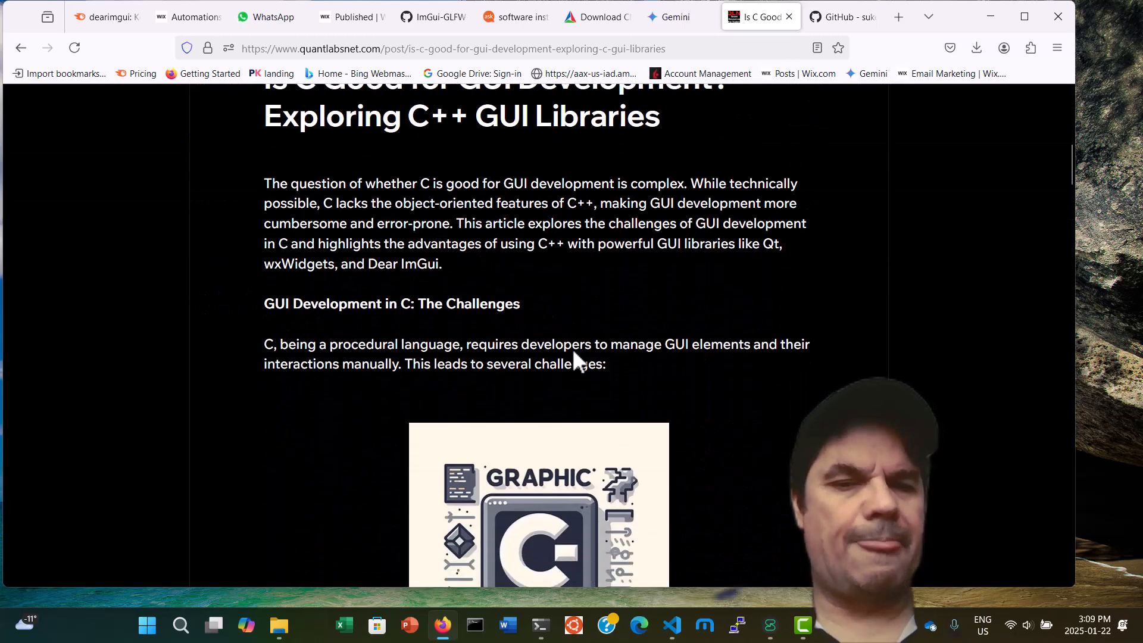
pyautogui.scroll(-3)
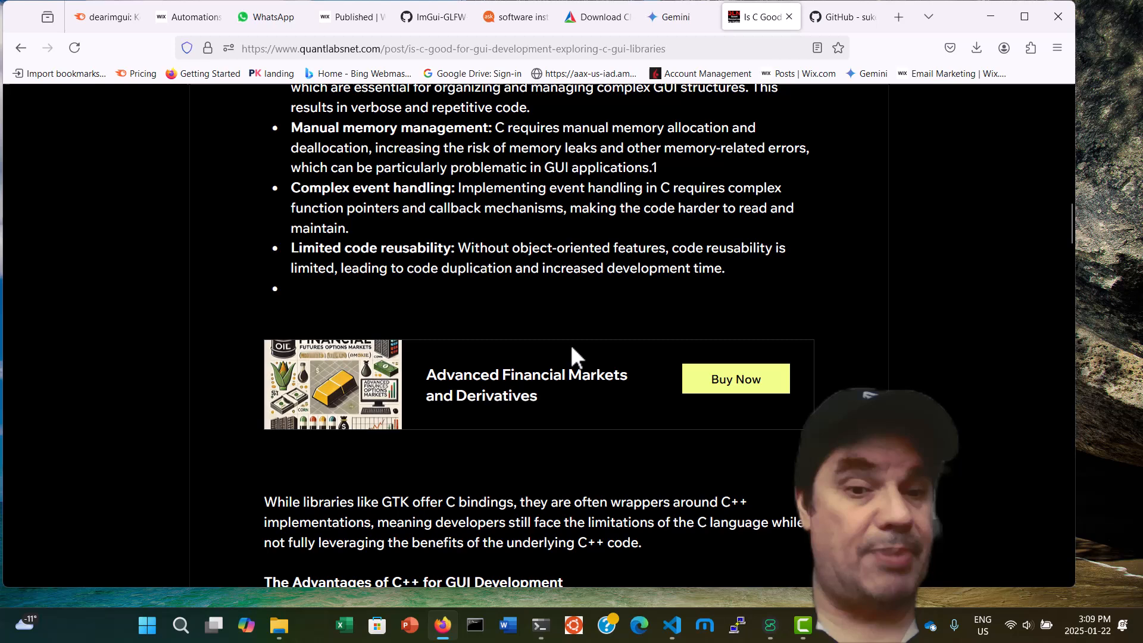
pyautogui.scroll(-3)
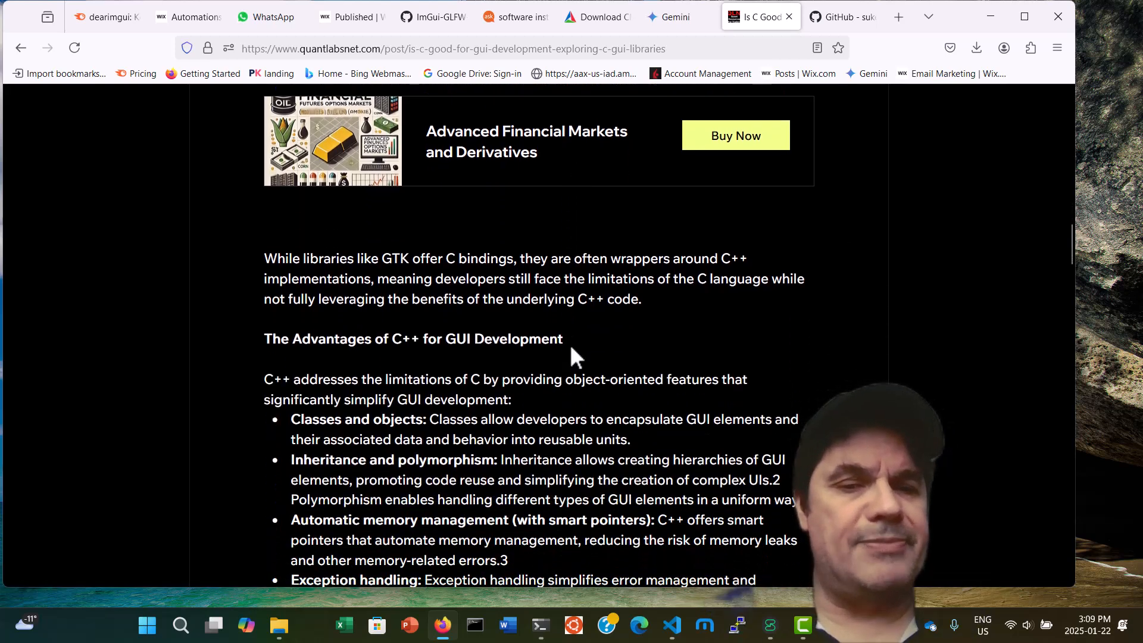
pyautogui.scroll(-3)
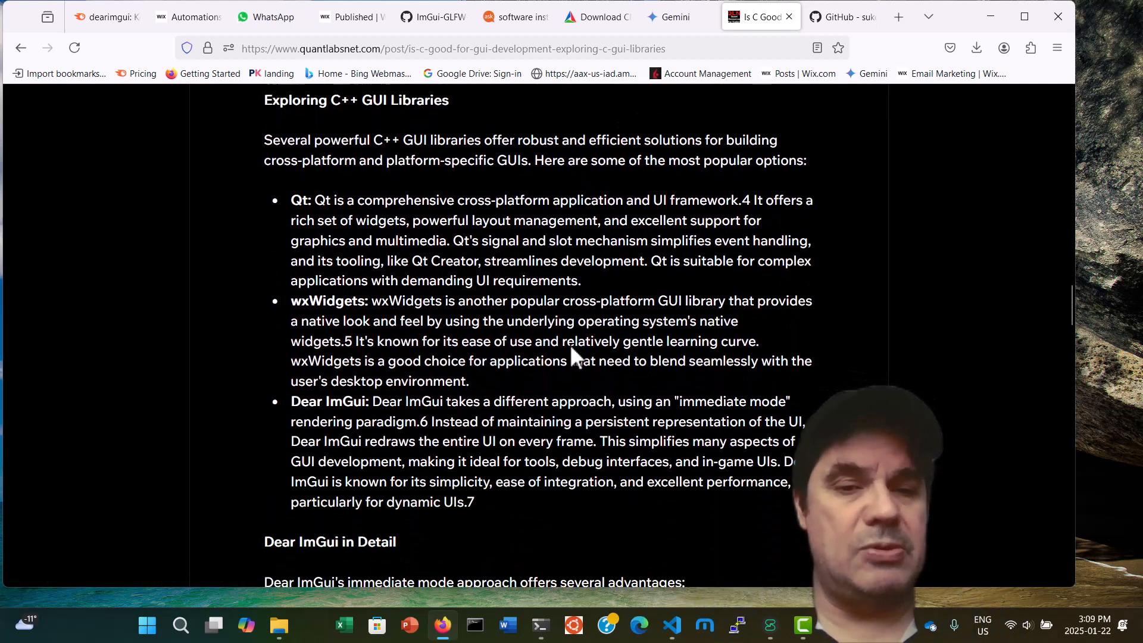
pyautogui.scroll(-3)
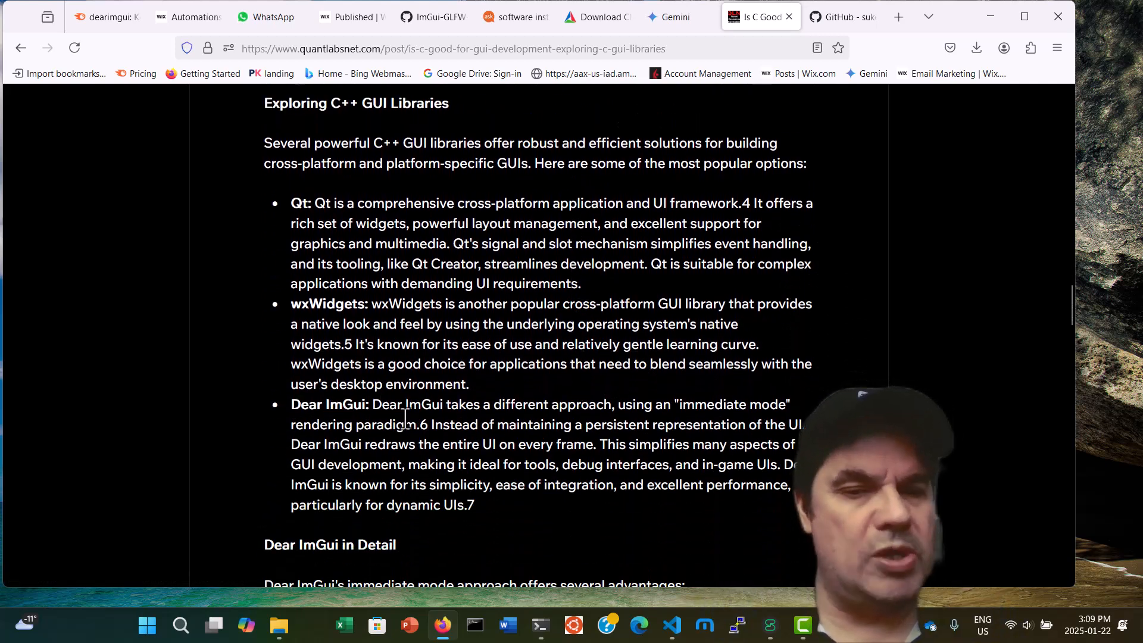
pyautogui.scroll(-3)
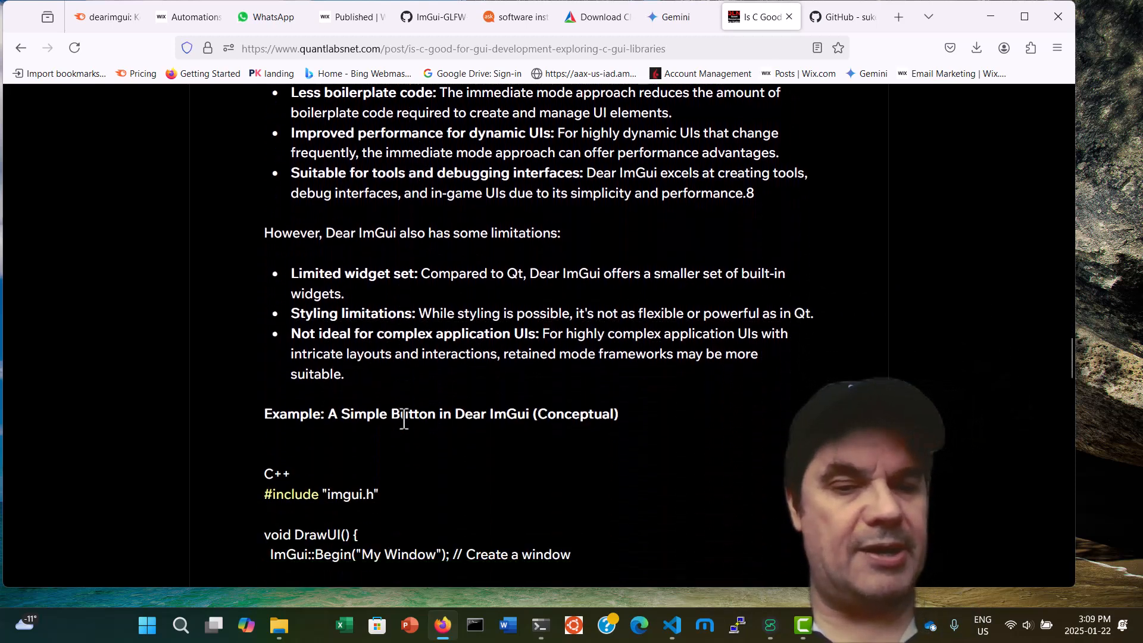
pyautogui.scroll(-3)
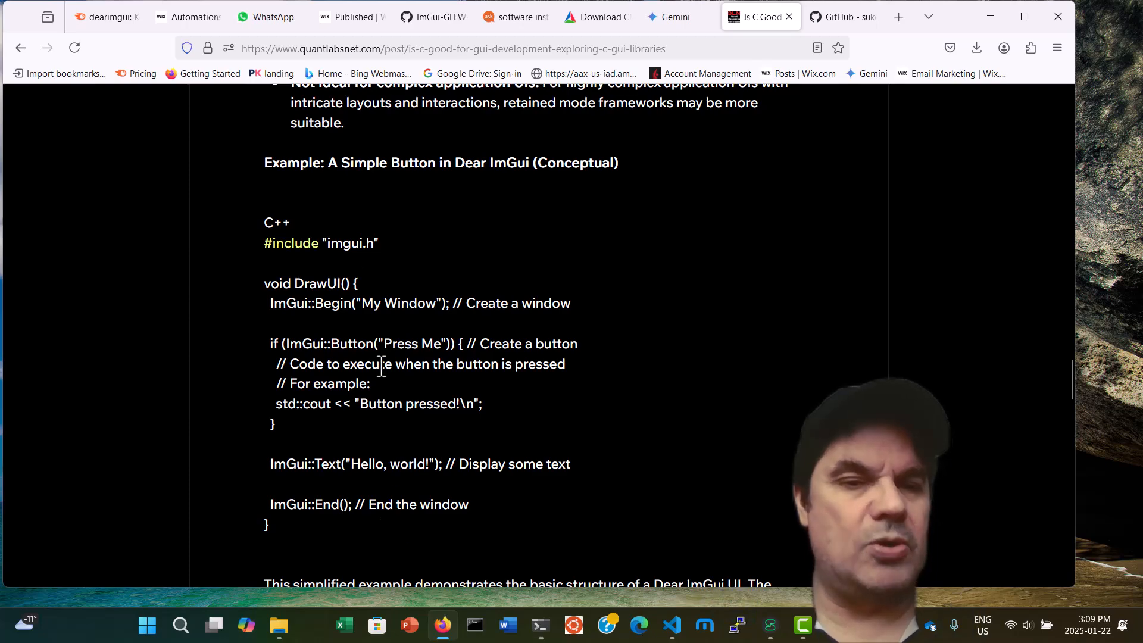
pyautogui.scroll(-3)
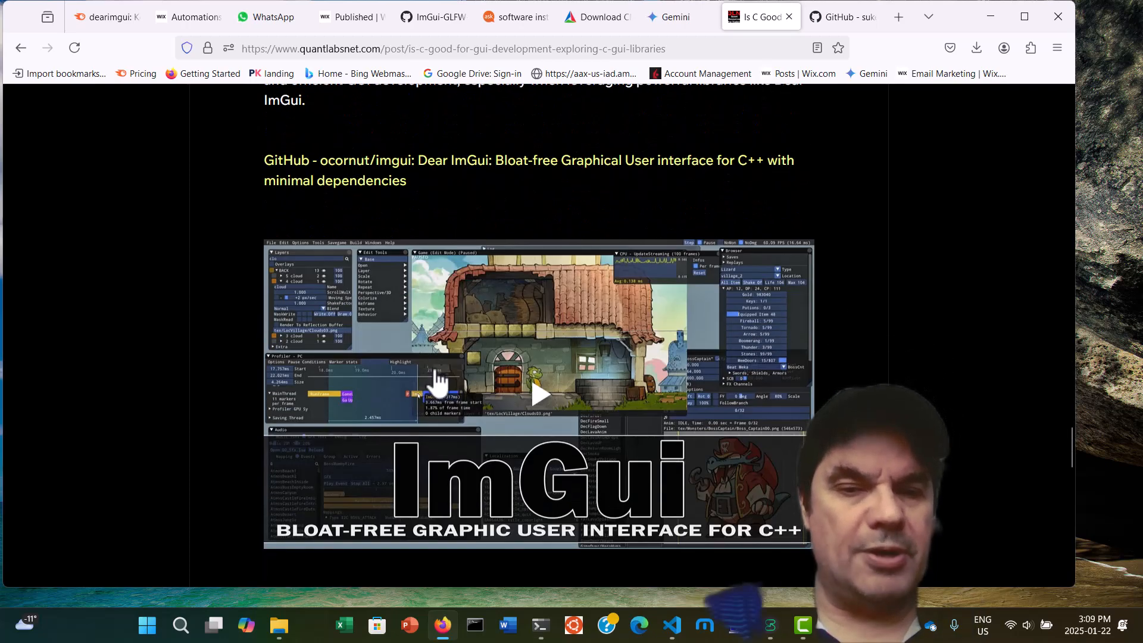
pyautogui.scroll(-3)
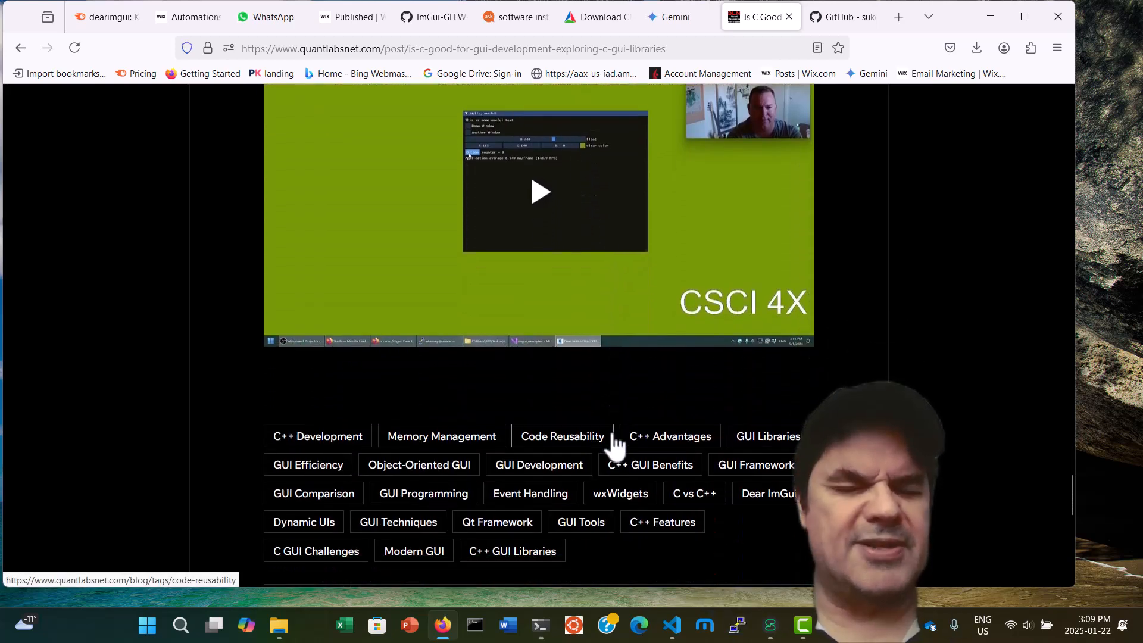
pyautogui.moveTo(598, 423)
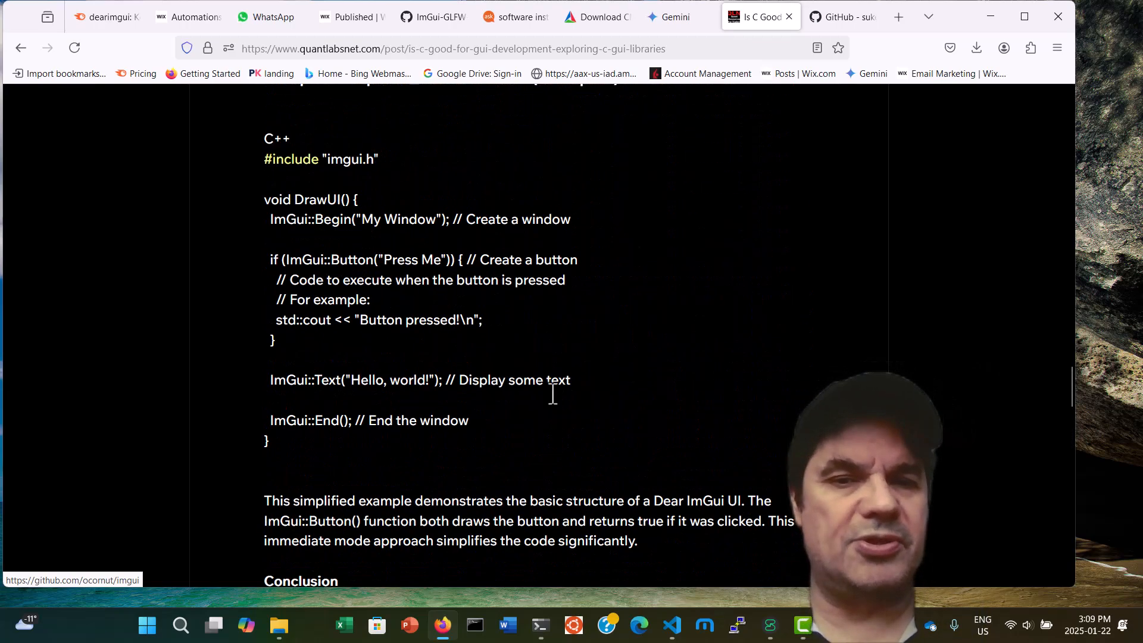
pyautogui.scroll(3)
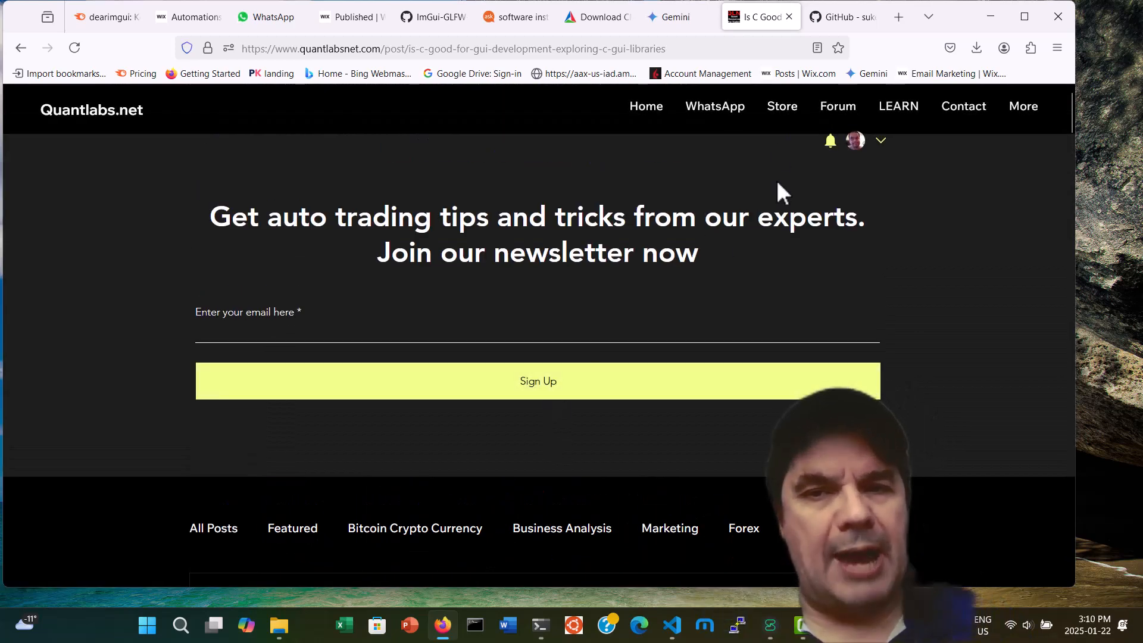
# Go via LEARN and More > File Share to the top-level shared Files & Folders list.
pyautogui.click(837, 106)
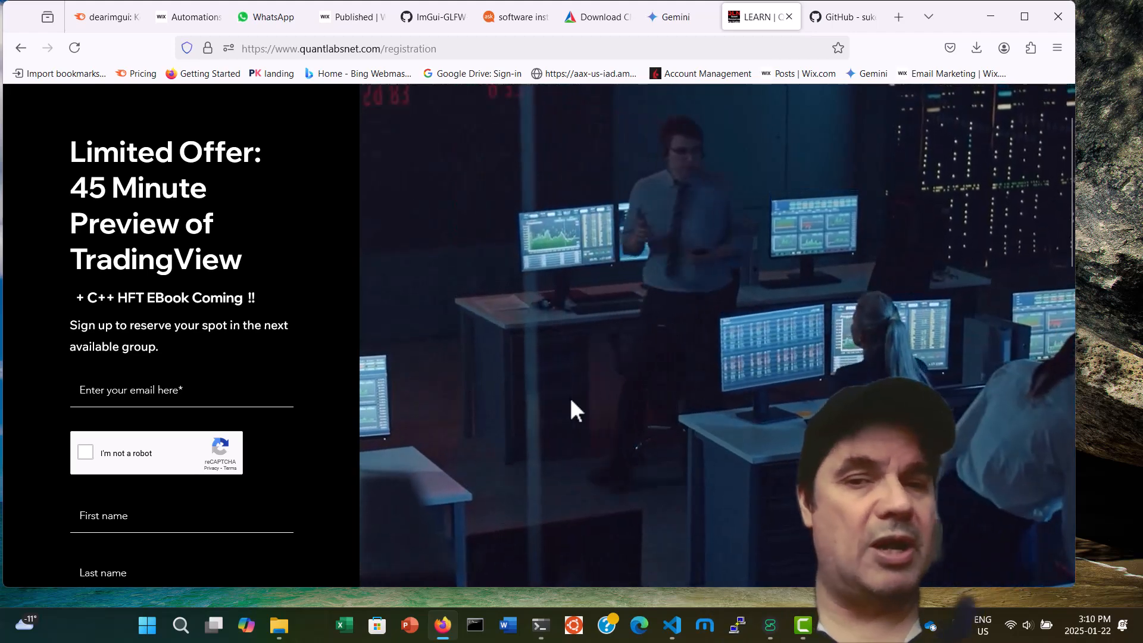
pyautogui.click(1023, 106)
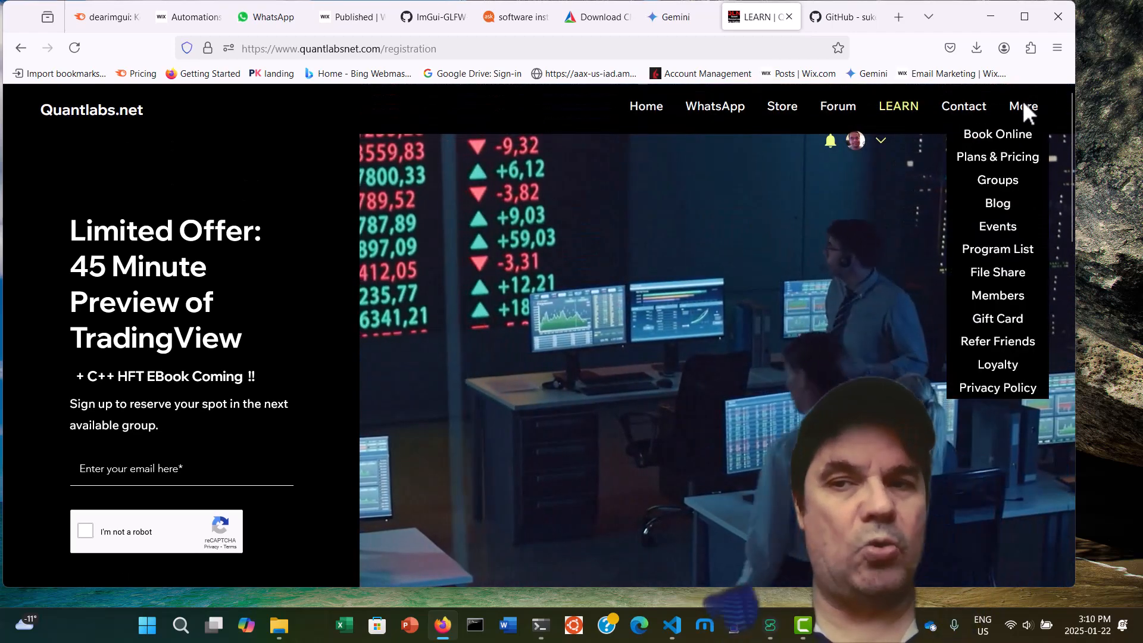
pyautogui.click(998, 272)
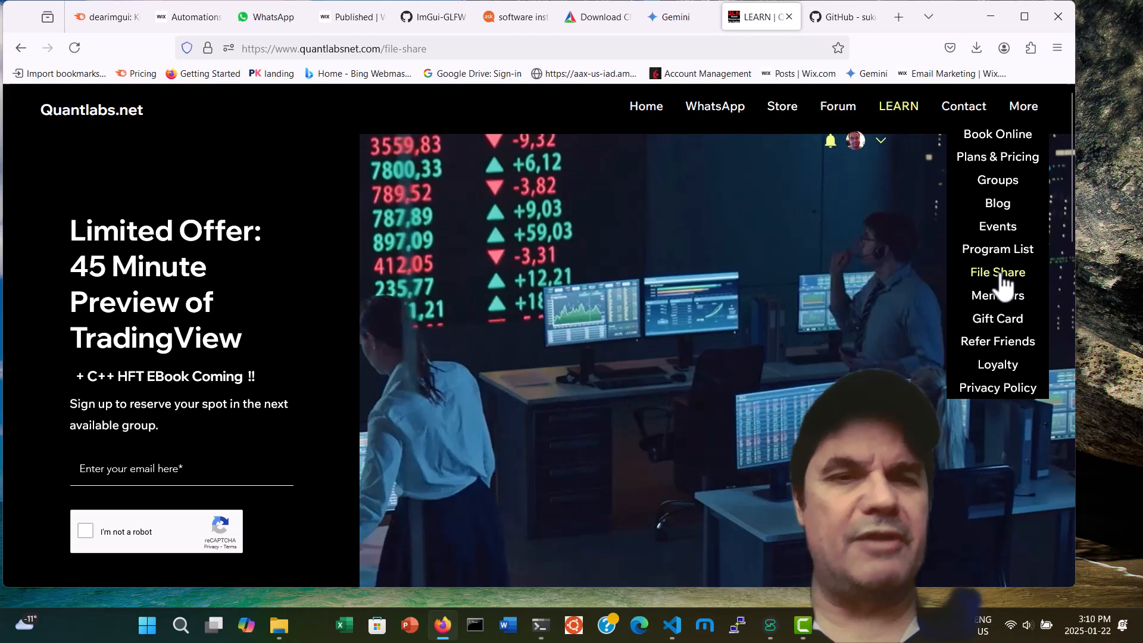
pyautogui.click(996, 272)
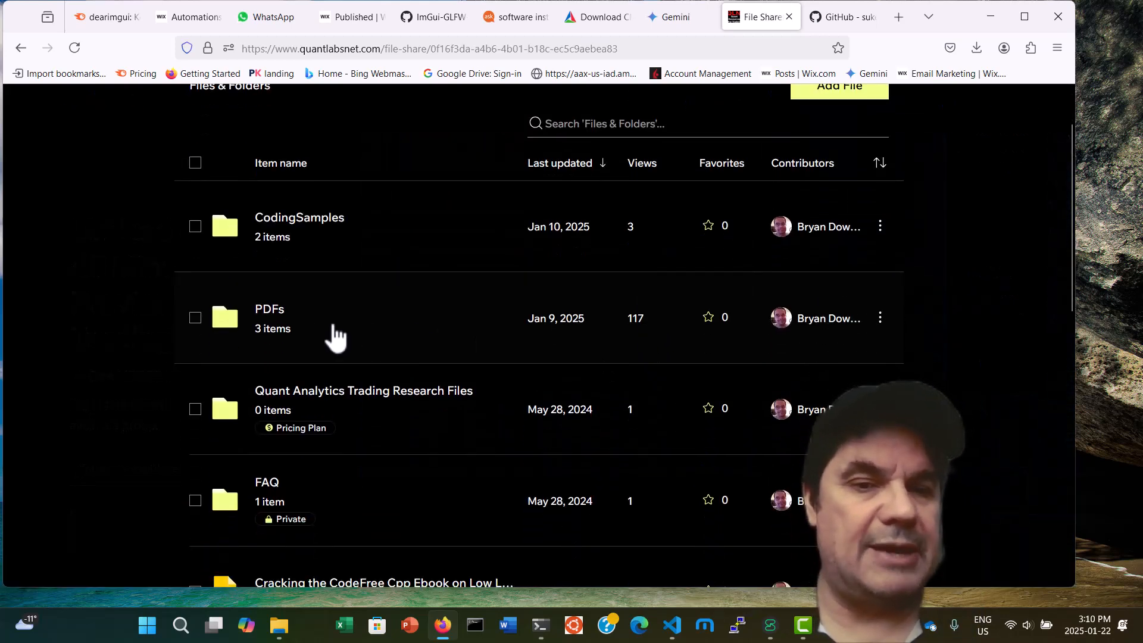
# Open the PDFs folder in the file share to list its files.
pyautogui.click(271, 309)
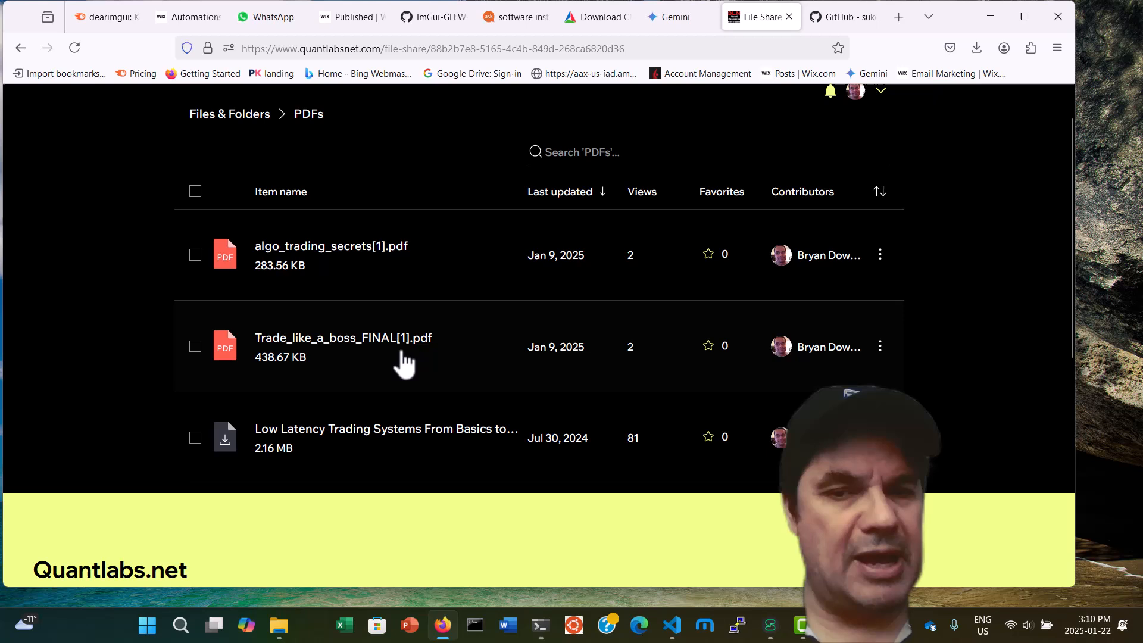
pyautogui.moveTo(333, 258)
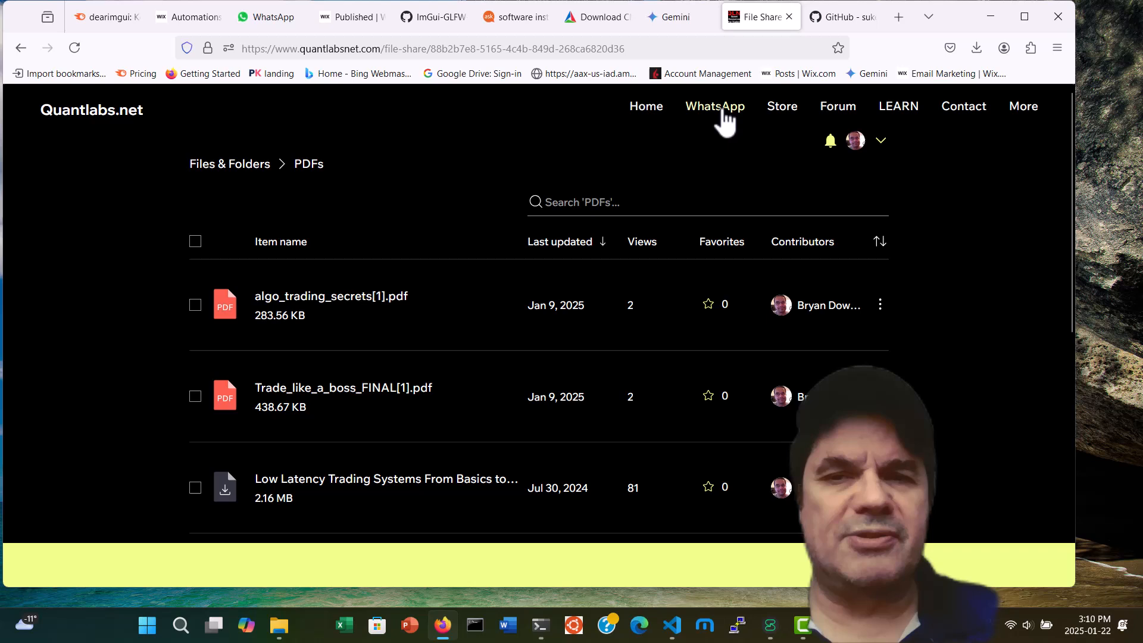
pyautogui.moveTo(715, 106)
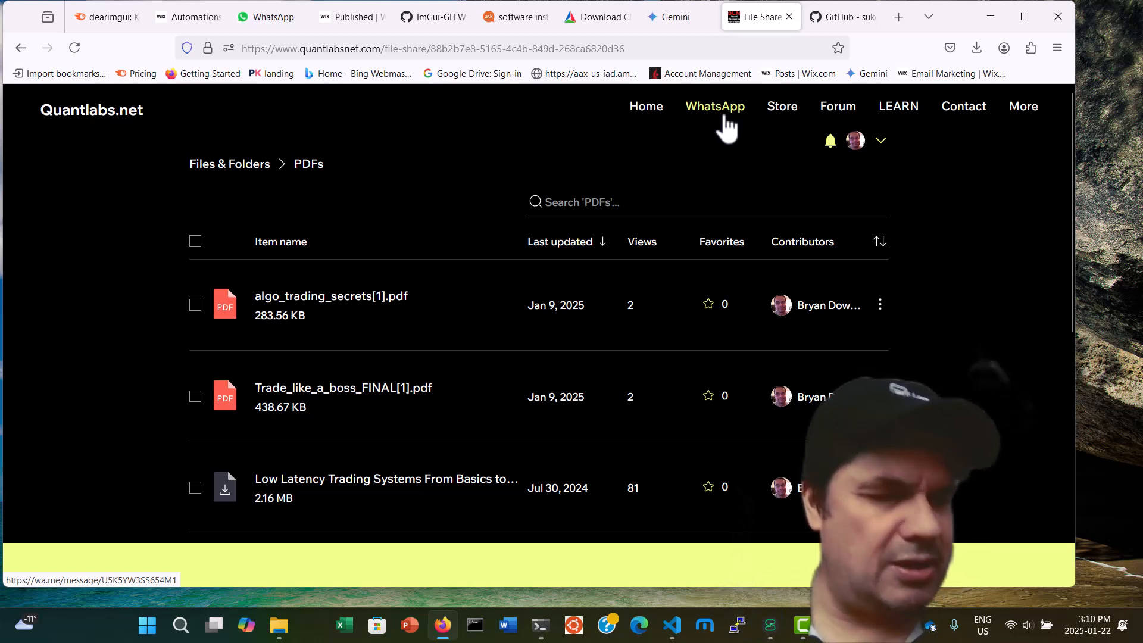
pyautogui.moveTo(752, 135)
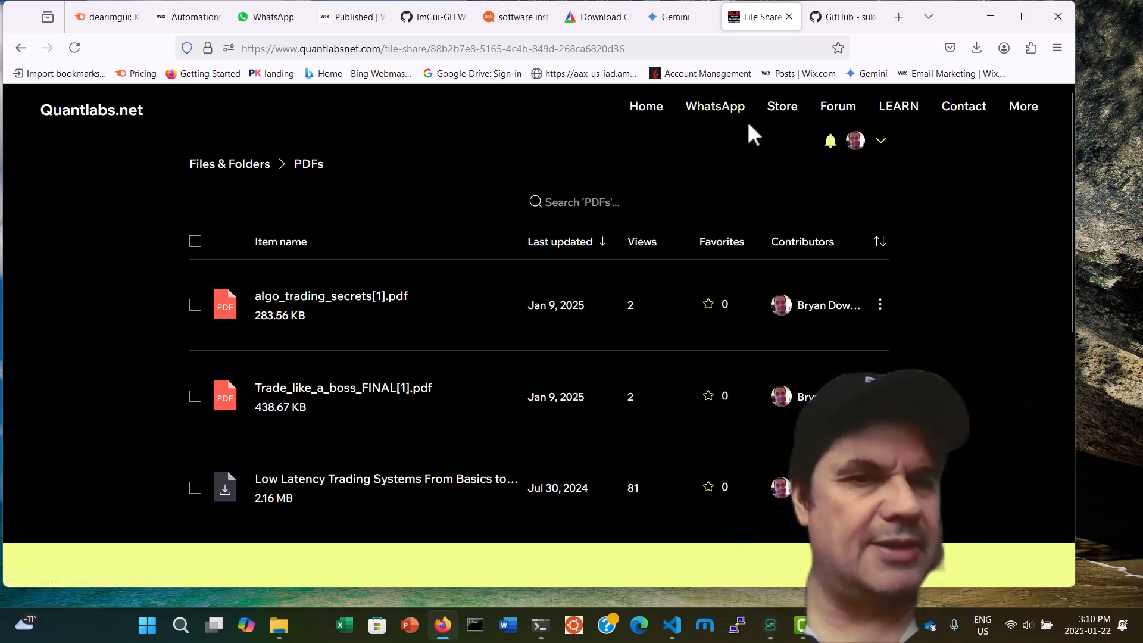
pyautogui.moveTo(715, 106)
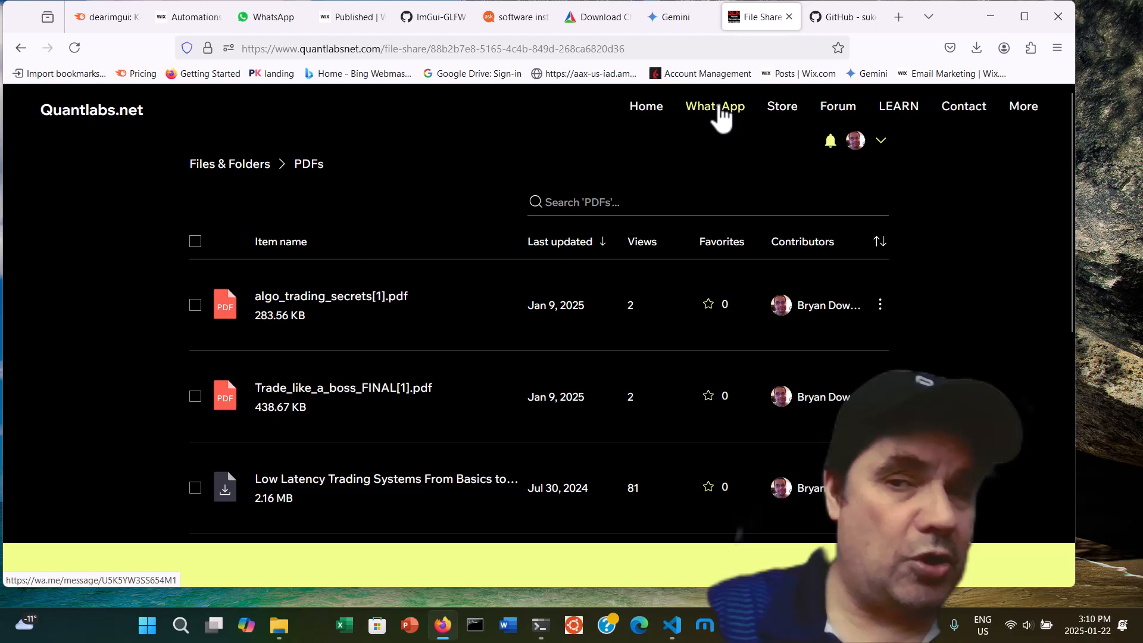